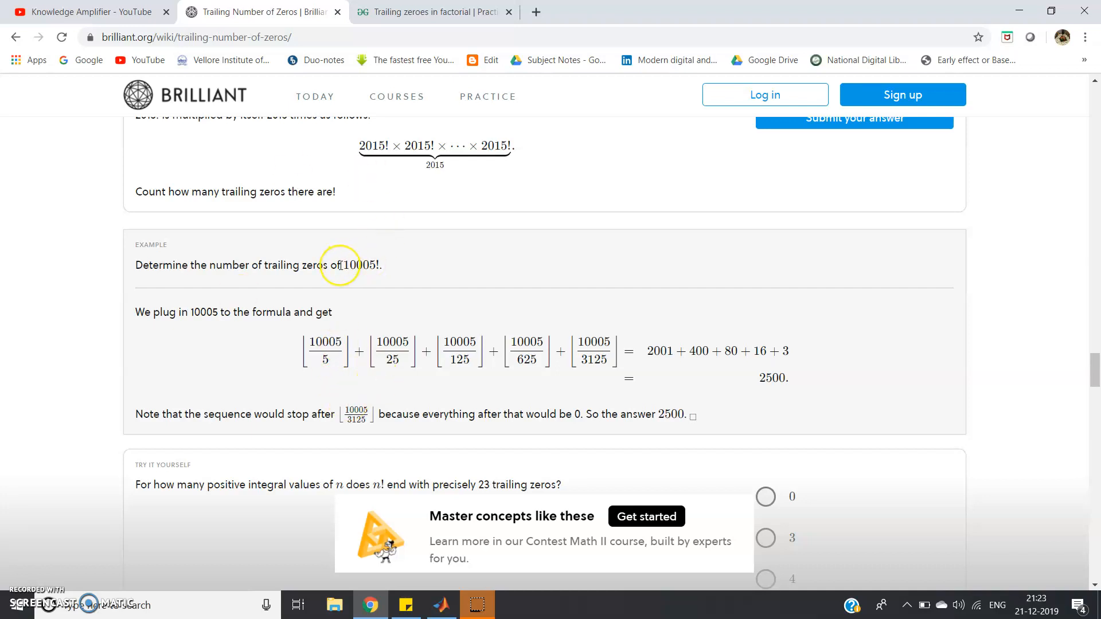
mouse_move(337, 267)
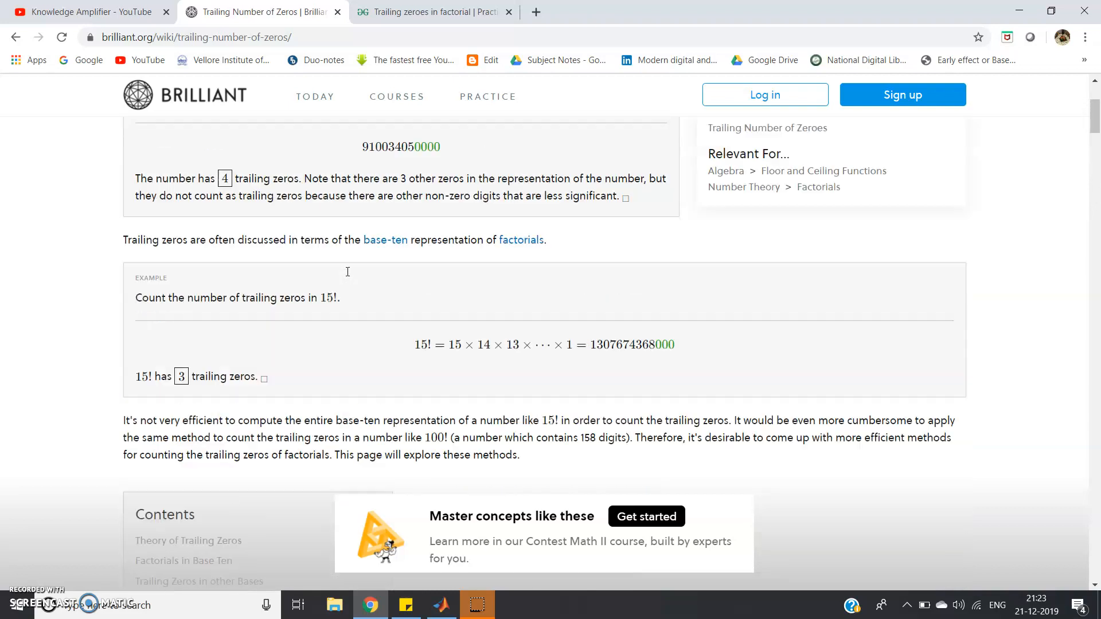
Step: Scroll past the 30!, 500! and 1000! examples to the theorem f(n) = Σ⌊n/5^i⌋
scroll("up", 3)
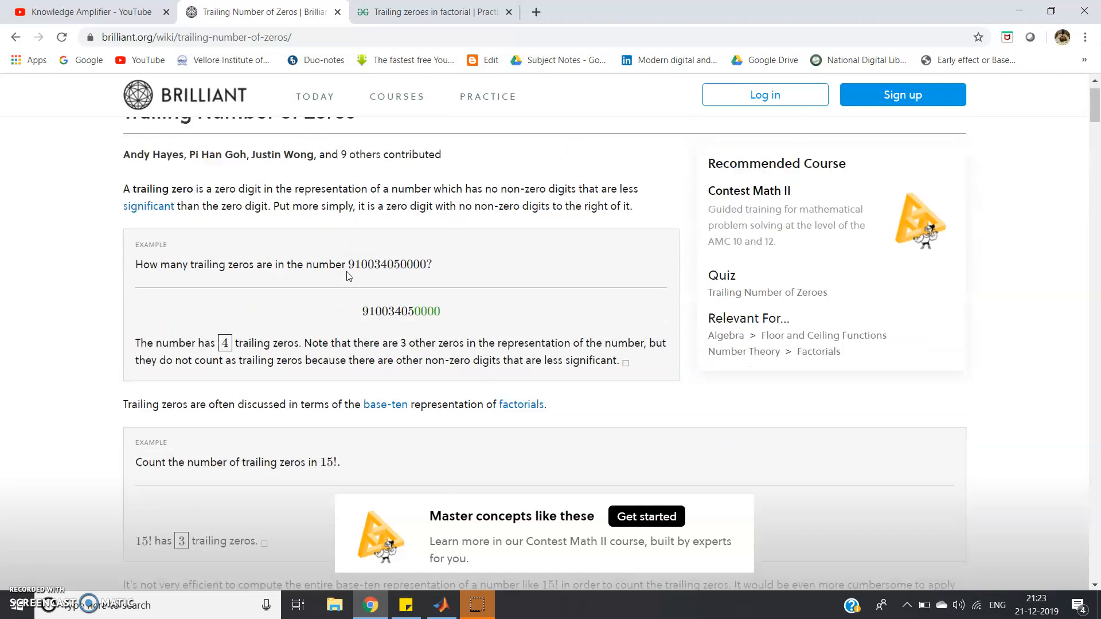
scroll("down", 3)
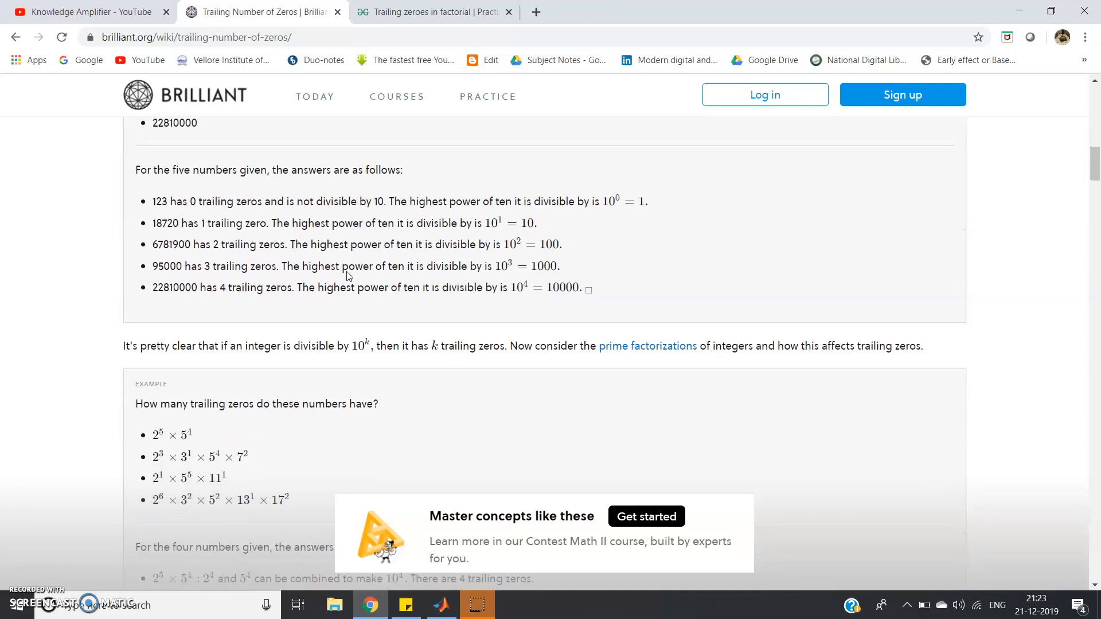
scroll("down", 3)
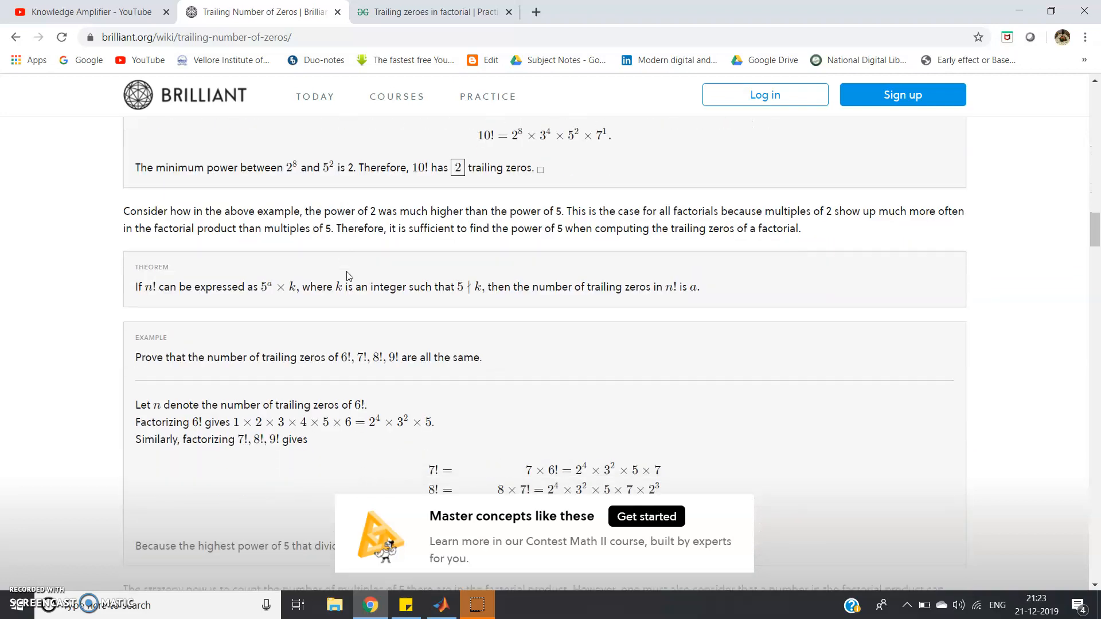
scroll("down", 3)
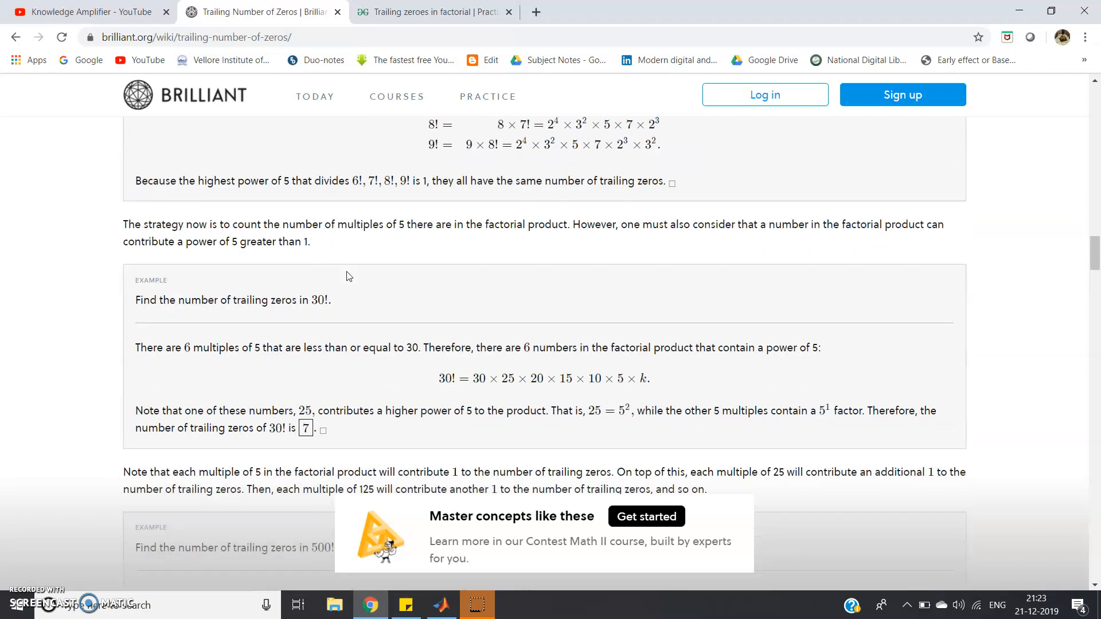
scroll("down", 3)
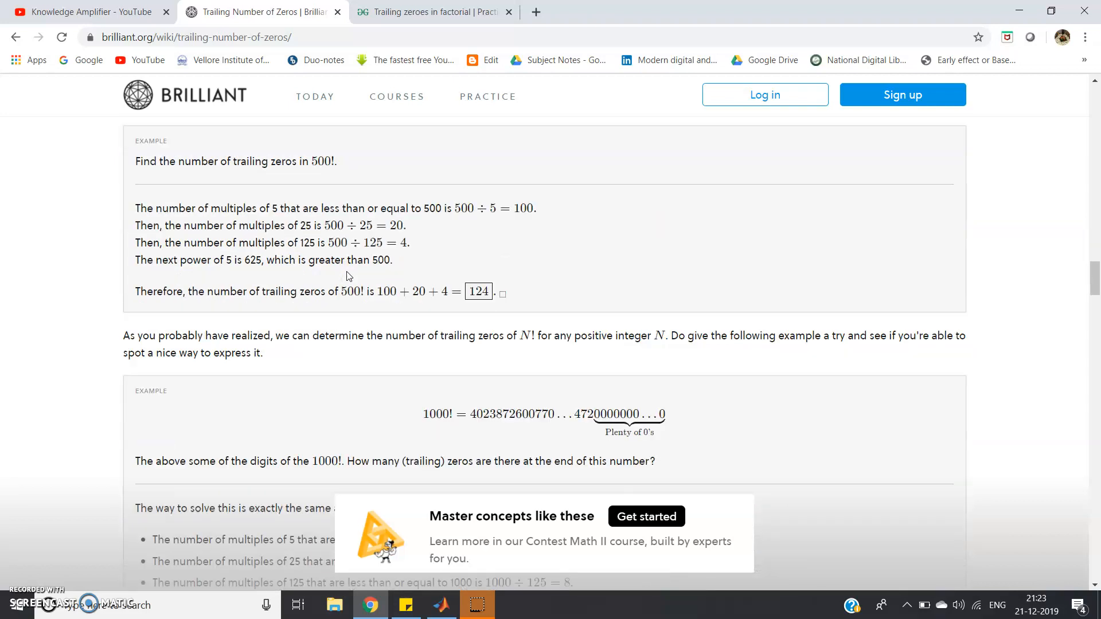
scroll("down", 3)
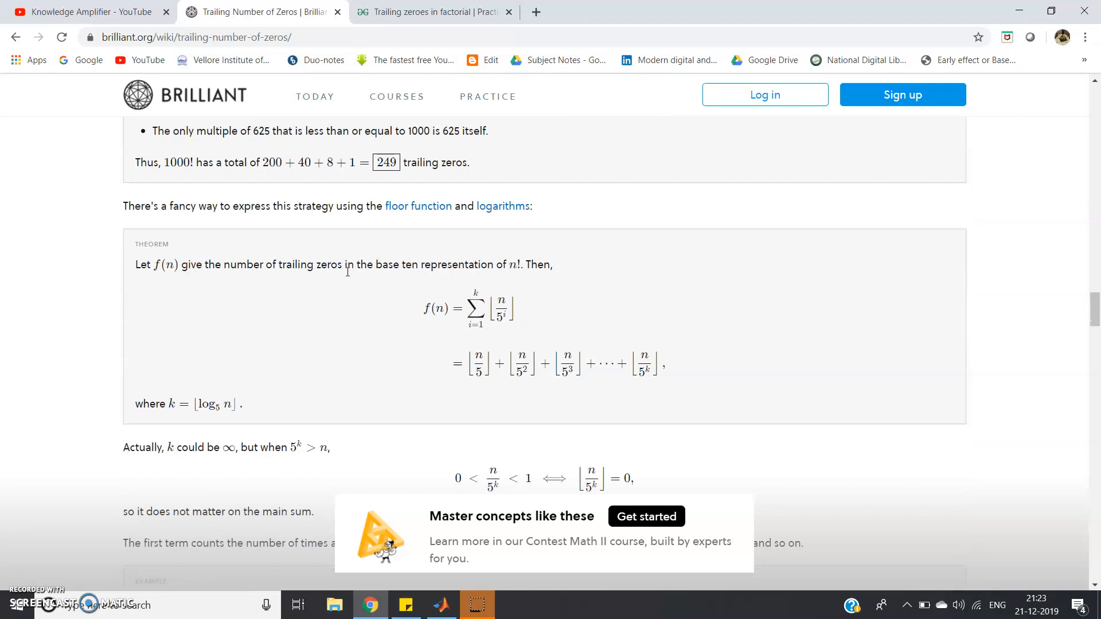
scroll("down", 3)
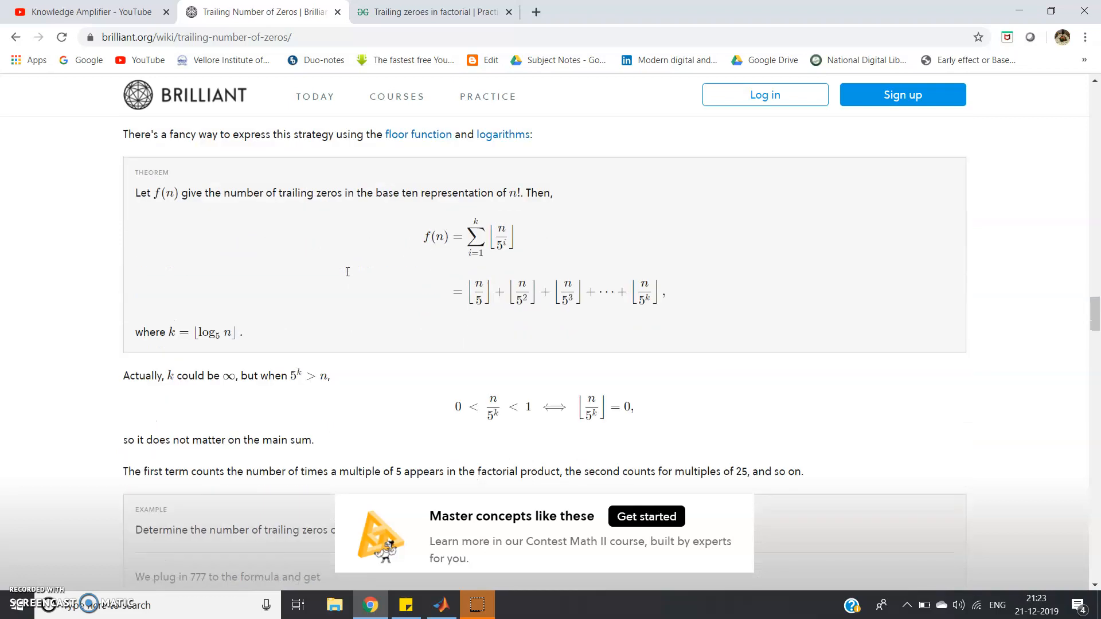
Step: Scroll down to the 777! example, where 155+31+6+1 gives 193 trailing zeros
scroll("down", 3)
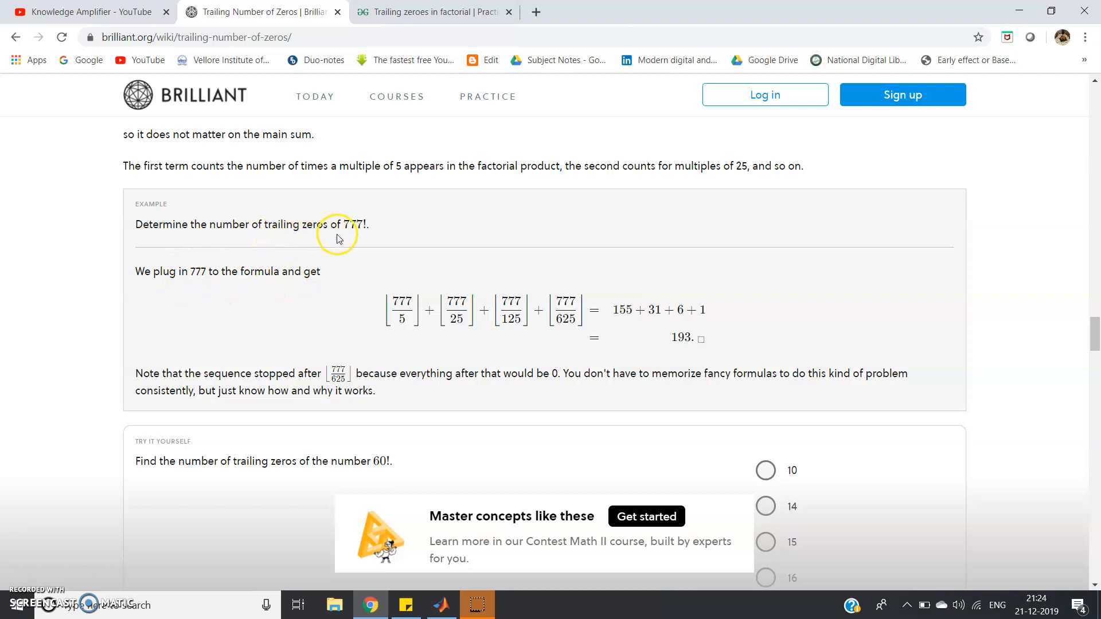
mouse_move(412, 297)
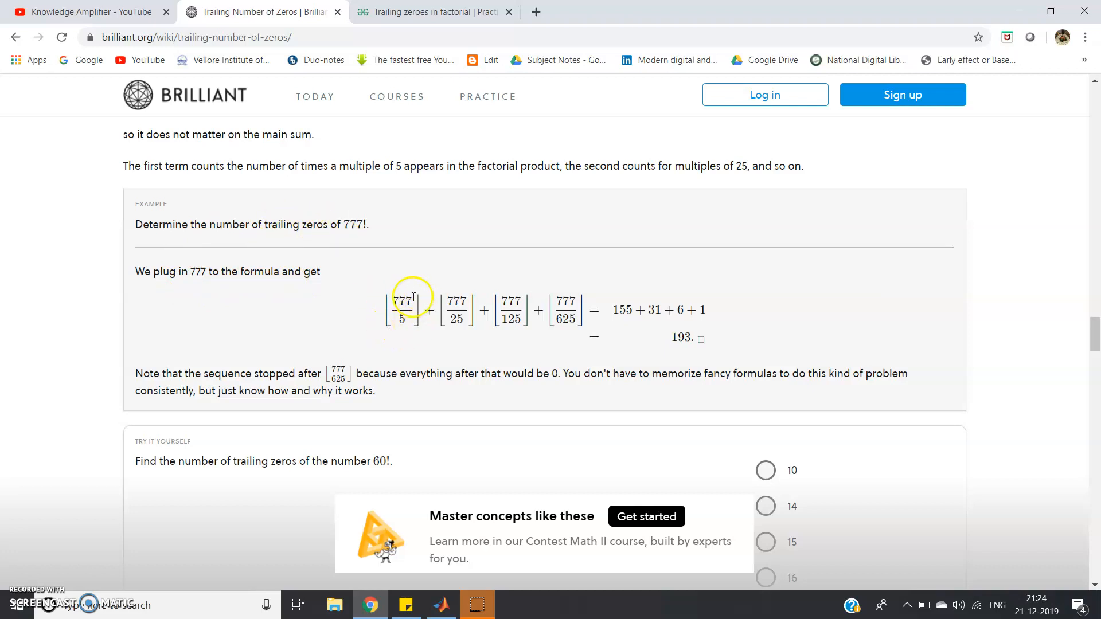
mouse_move(399, 268)
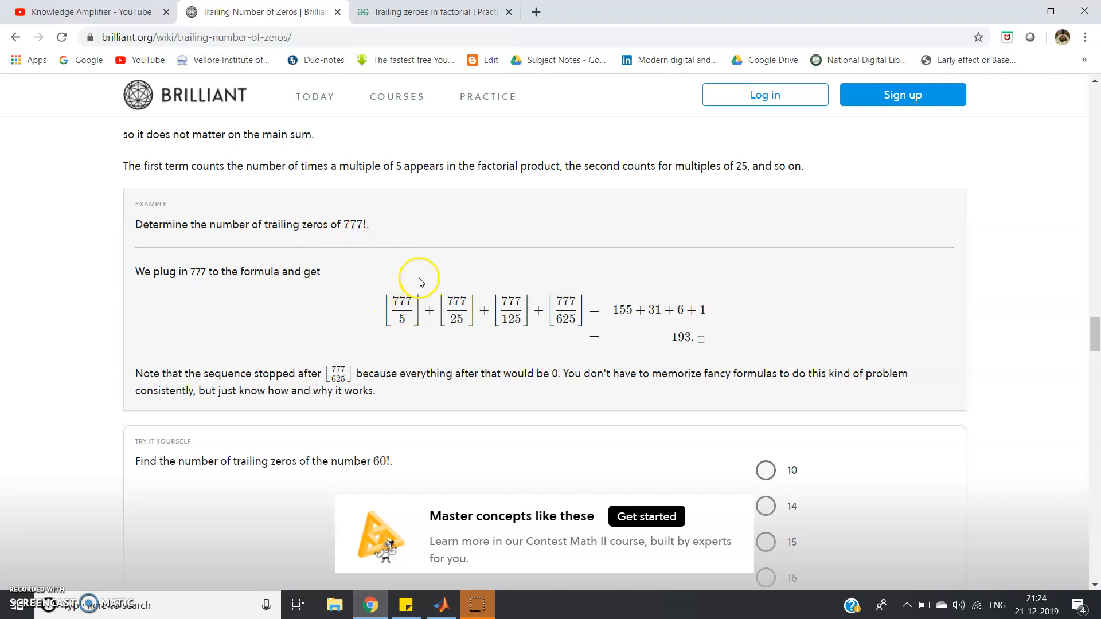
mouse_move(383, 300)
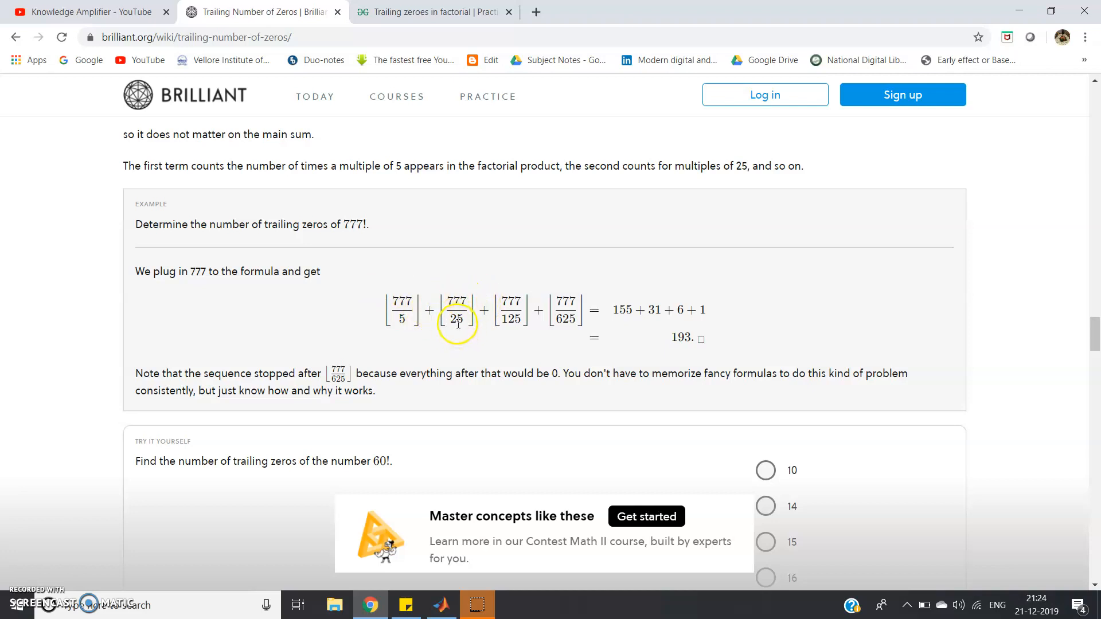
mouse_move(350, 332)
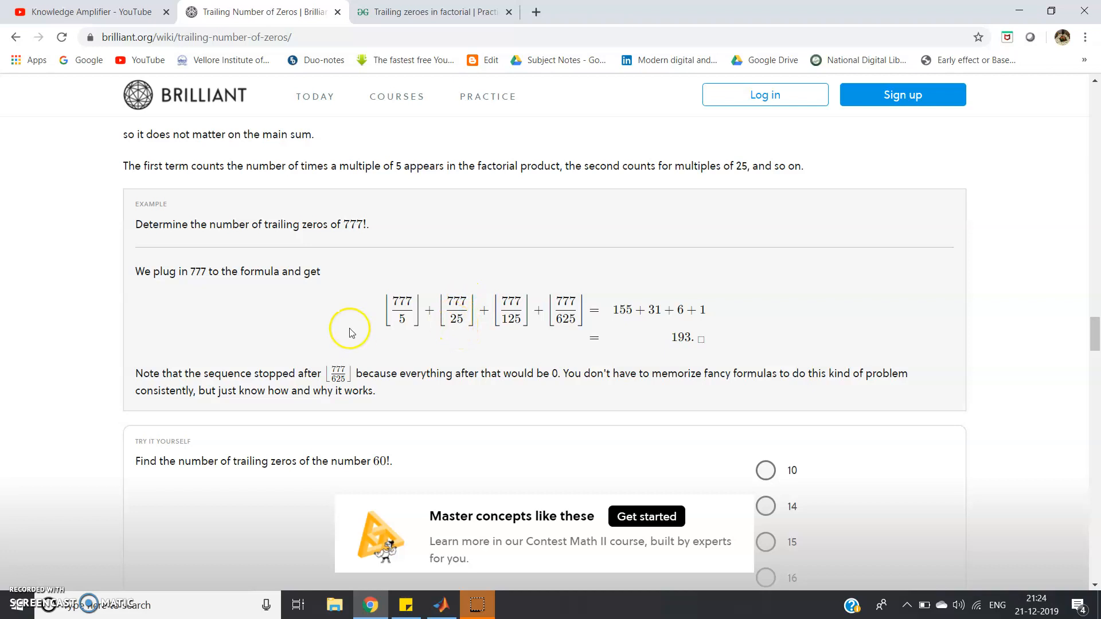
mouse_move(516, 311)
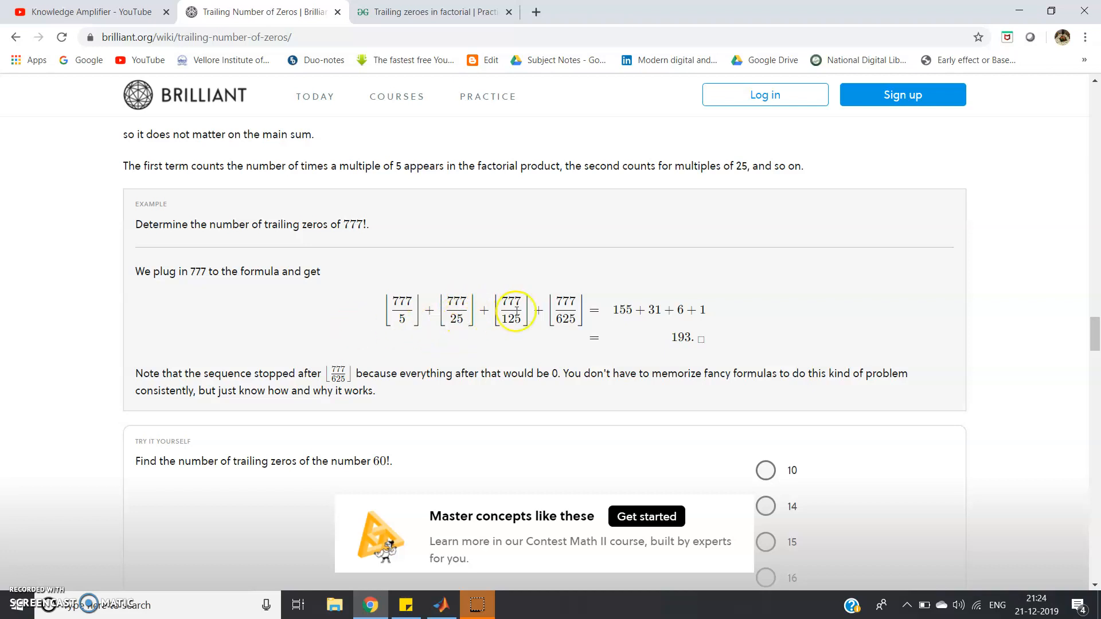
mouse_move(500, 326)
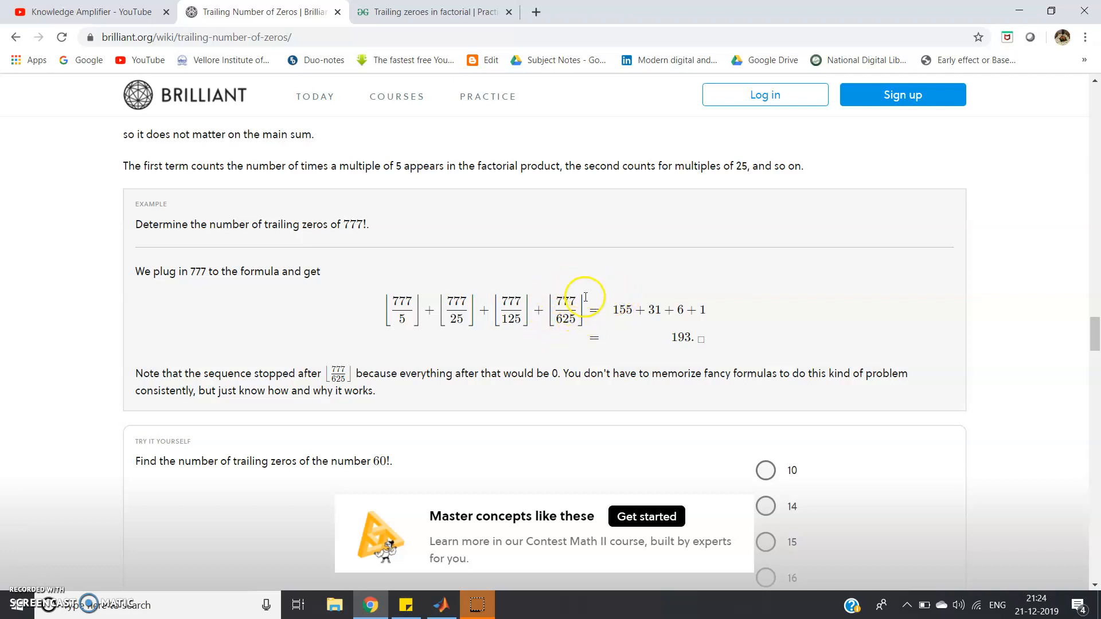
mouse_move(588, 320)
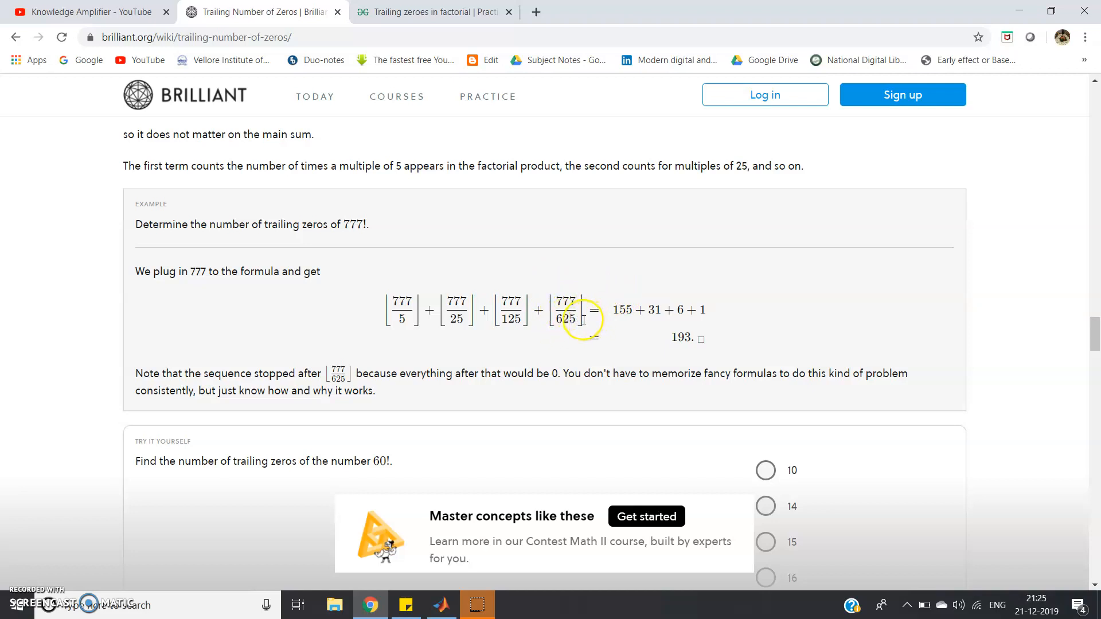
mouse_move(569, 288)
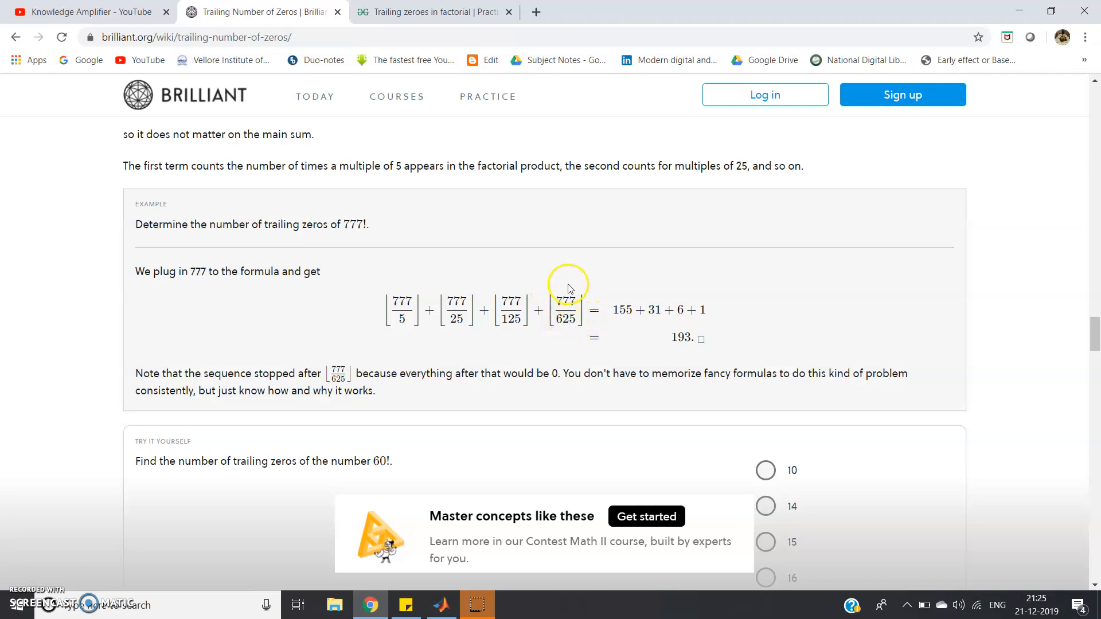
mouse_move(558, 295)
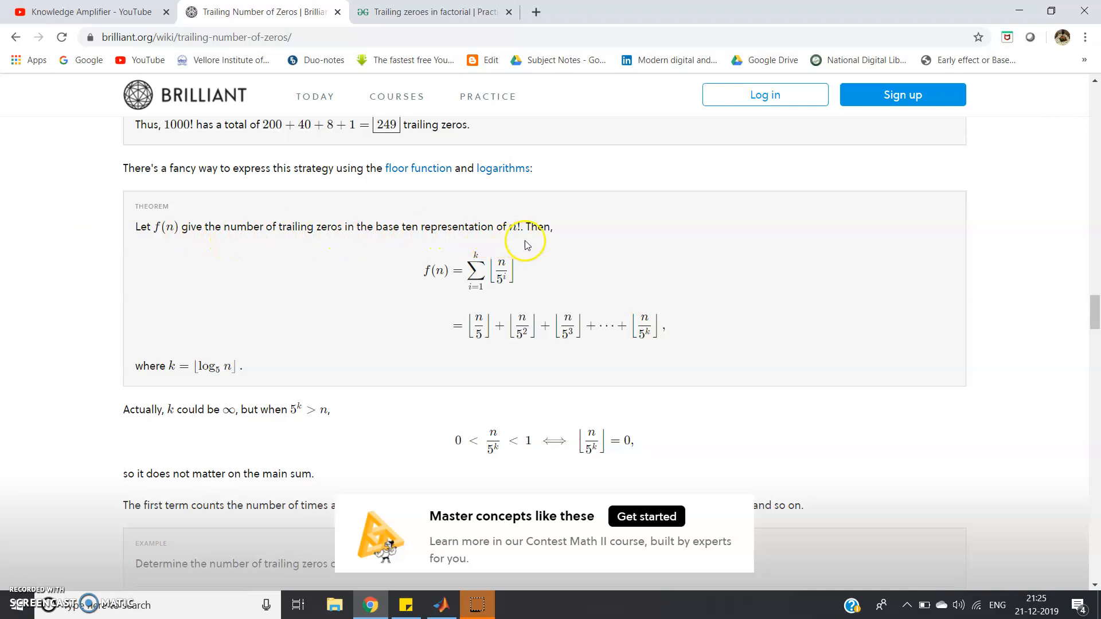
mouse_move(488, 338)
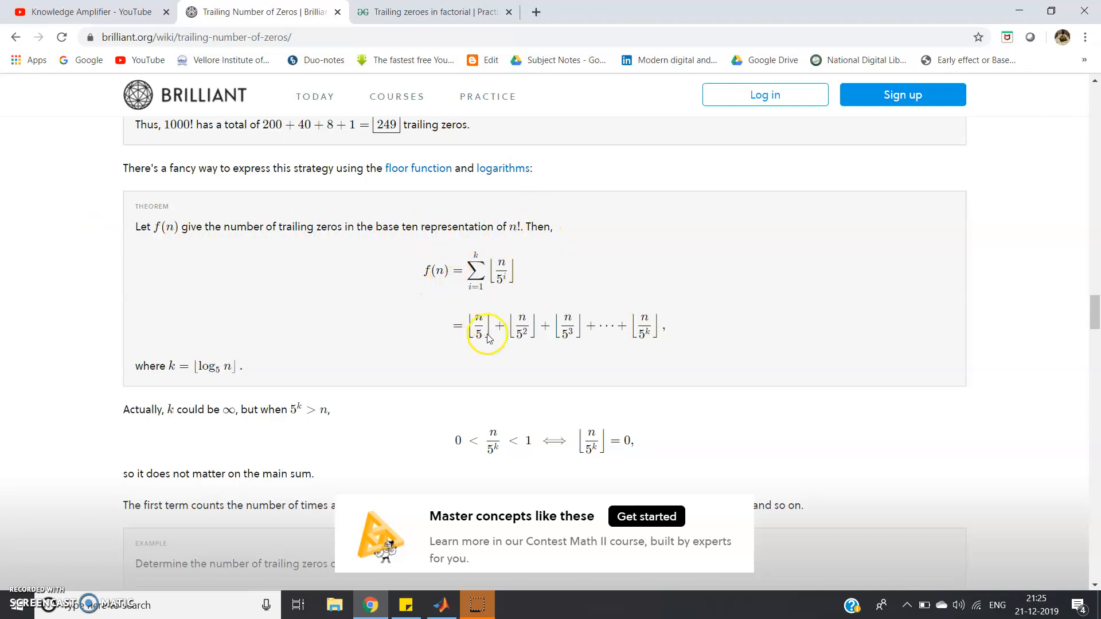
mouse_move(491, 307)
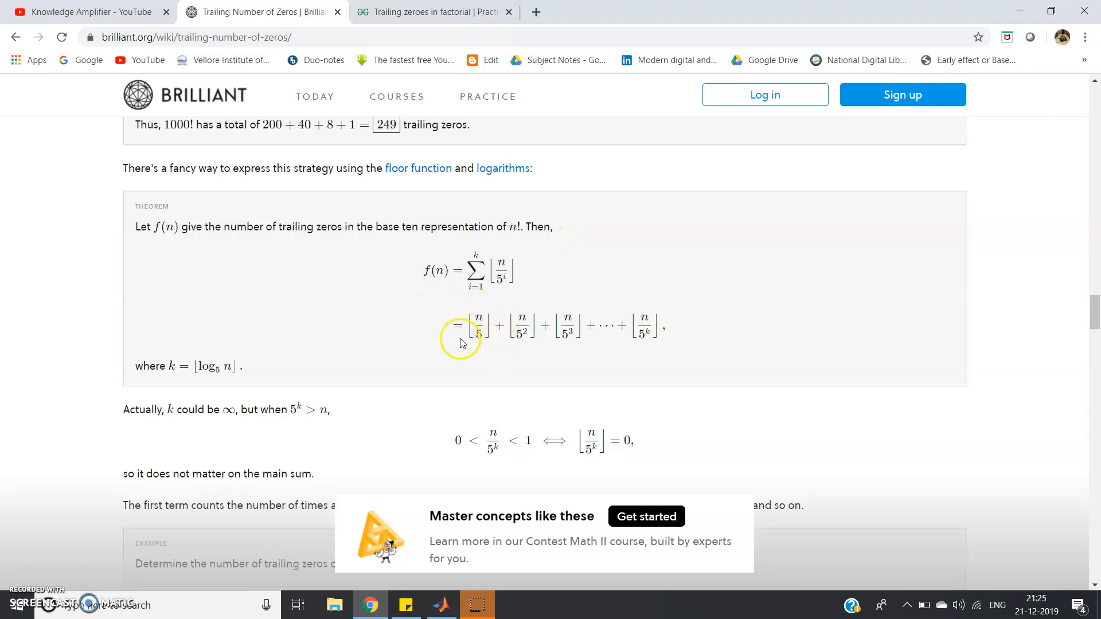
mouse_move(528, 351)
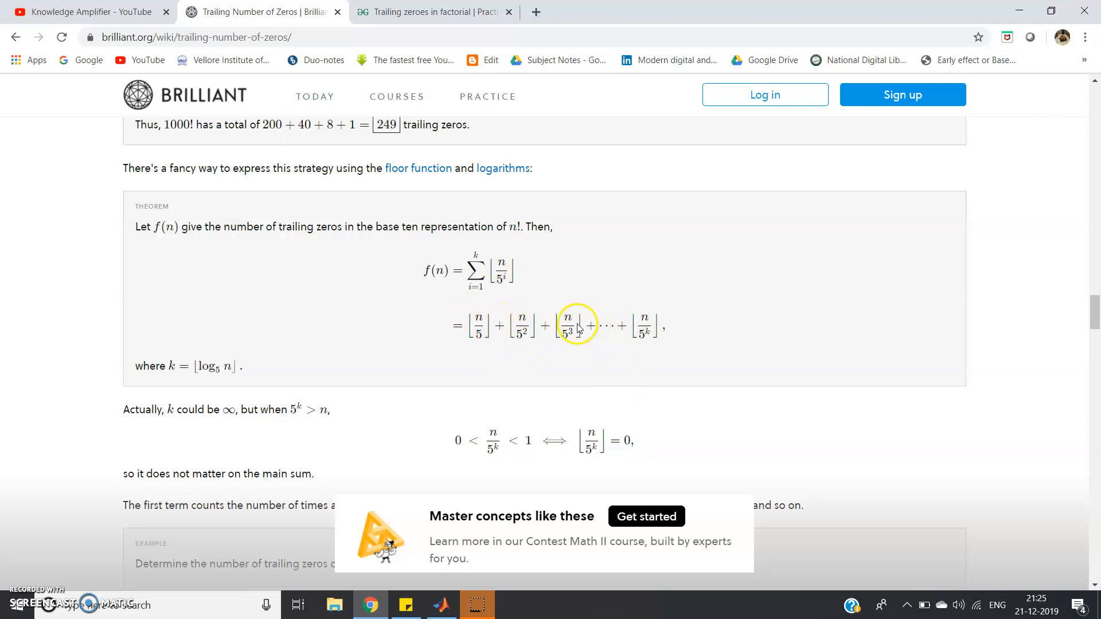
mouse_move(616, 335)
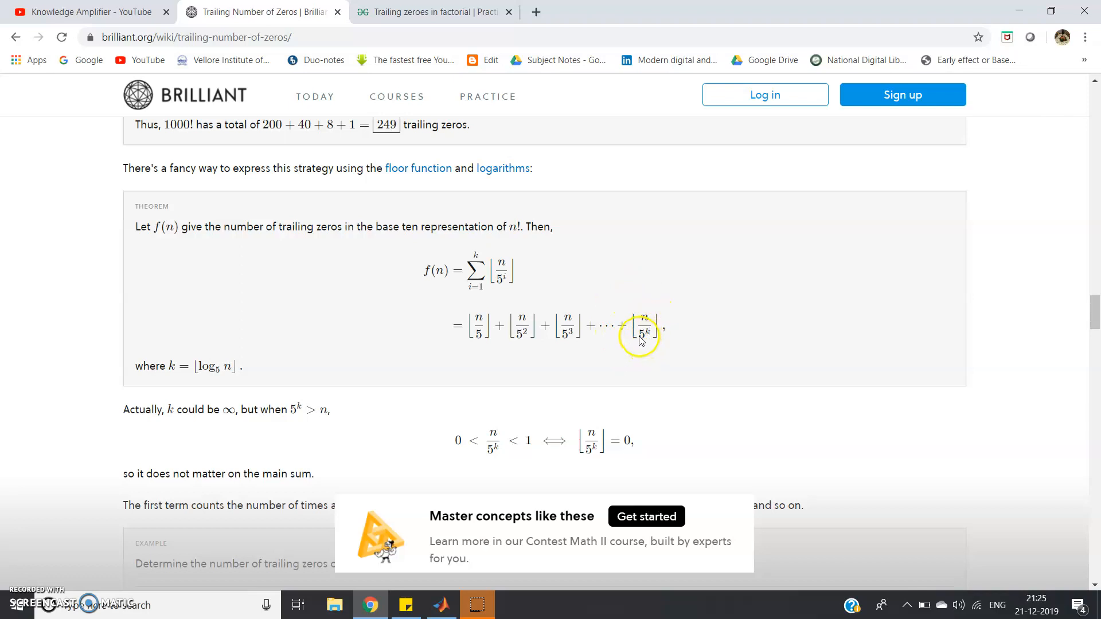
Step: Scroll from the floor-sum theorem back down to the 777! example and the 60! question
scroll("down", 3)
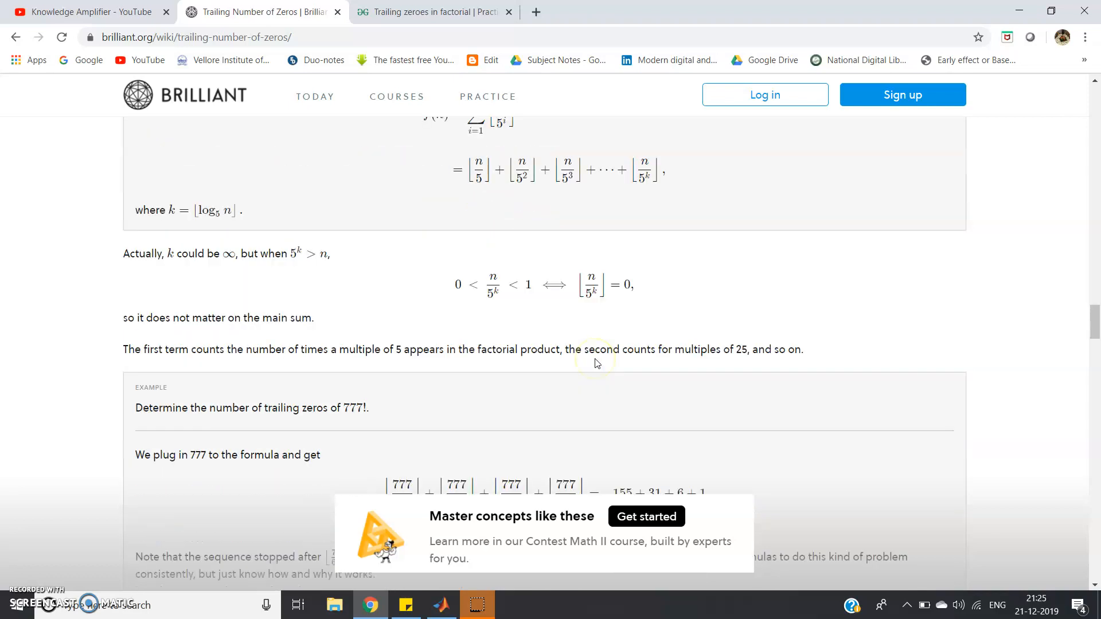
scroll("down", 3)
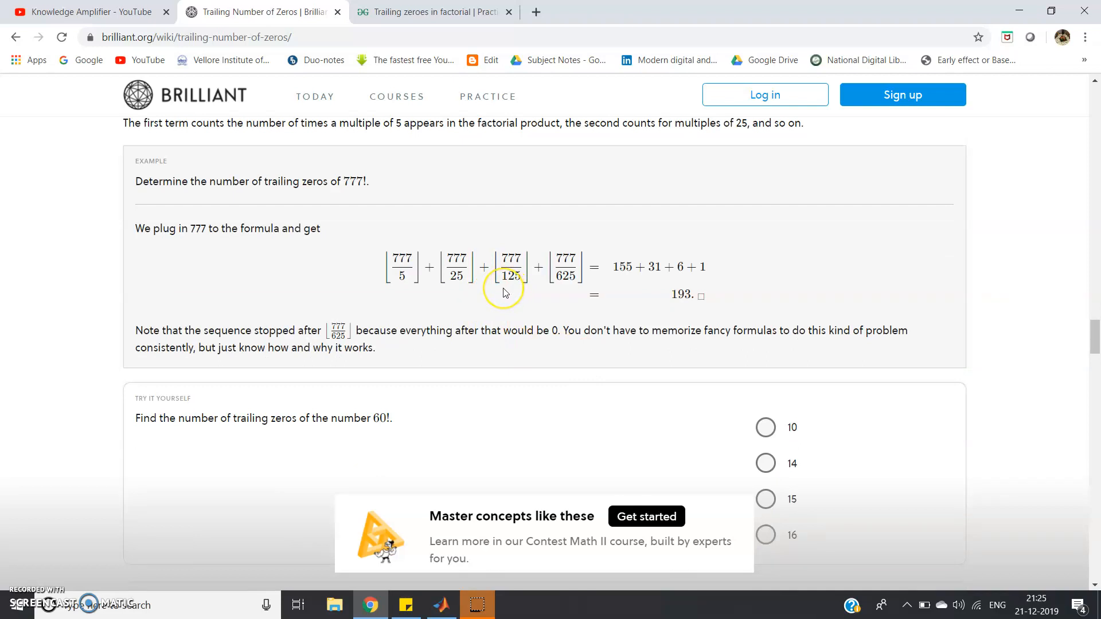
mouse_move(457, 24)
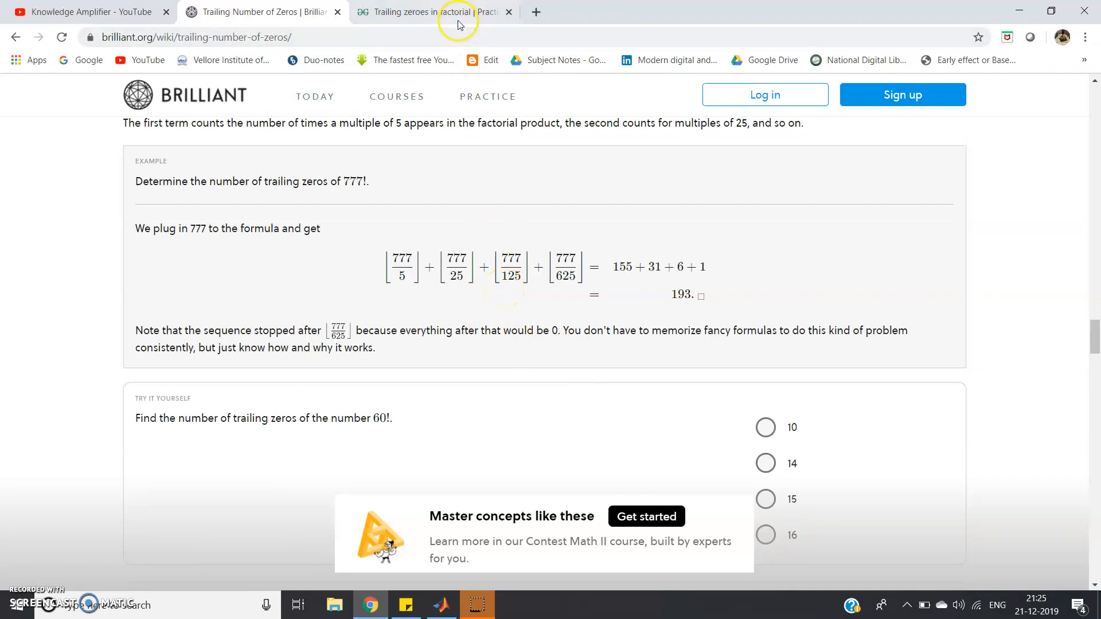
left_click(433, 12)
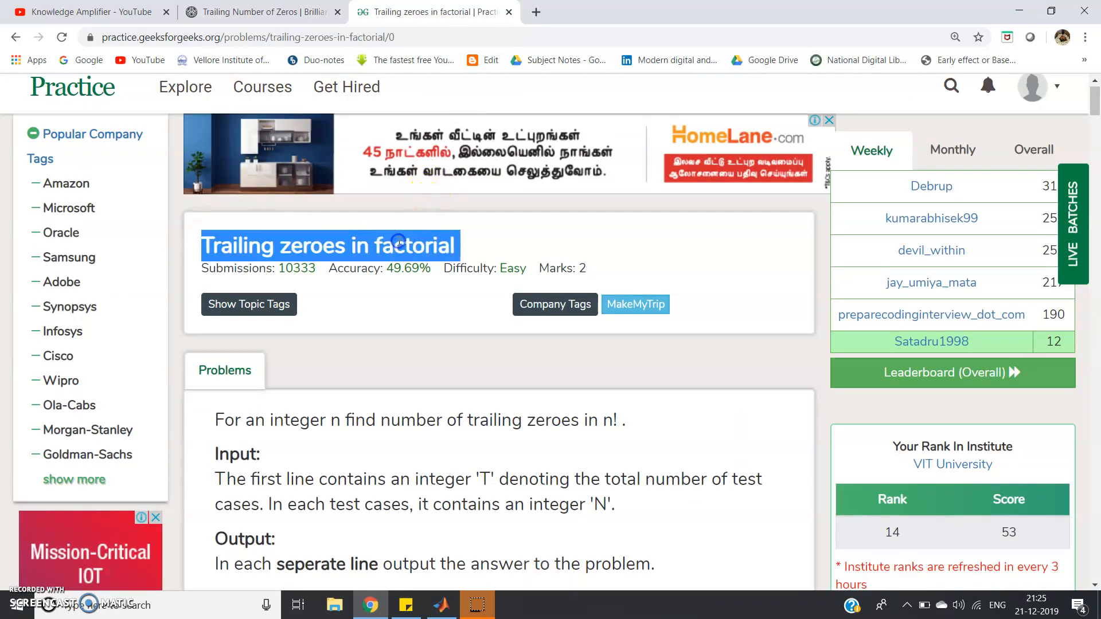
left_click(504, 372)
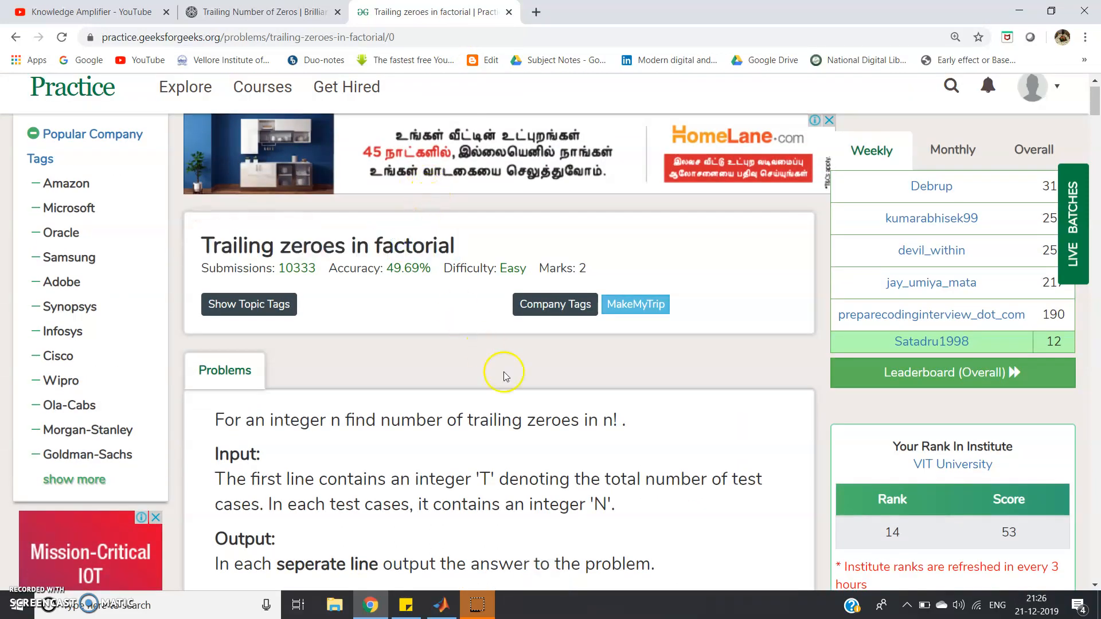
scroll("down", 3)
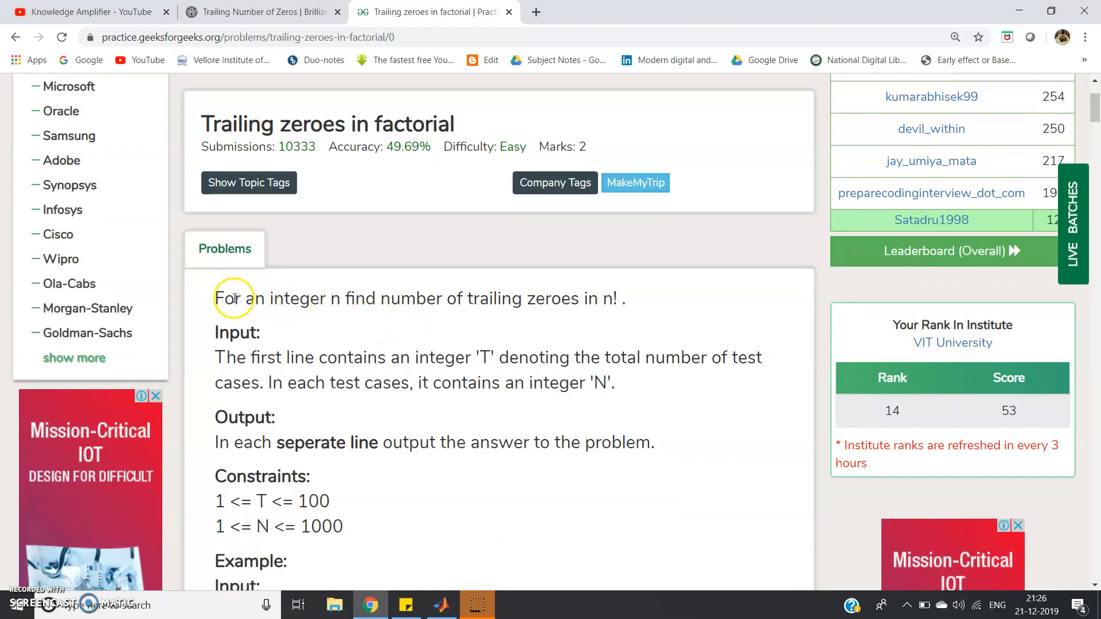
mouse_move(448, 307)
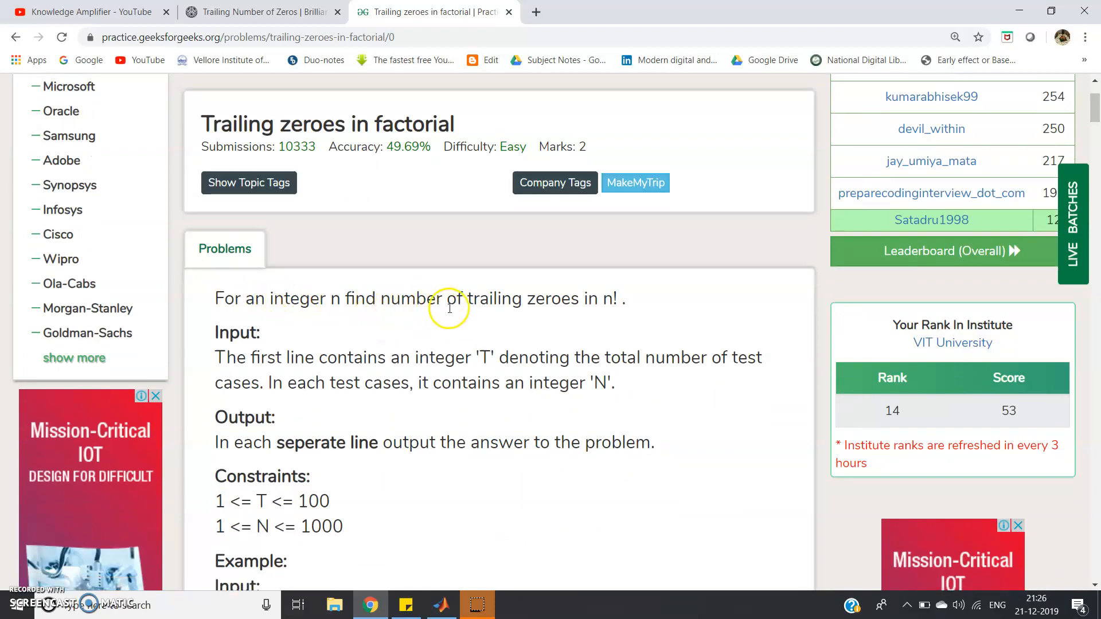
mouse_move(625, 305)
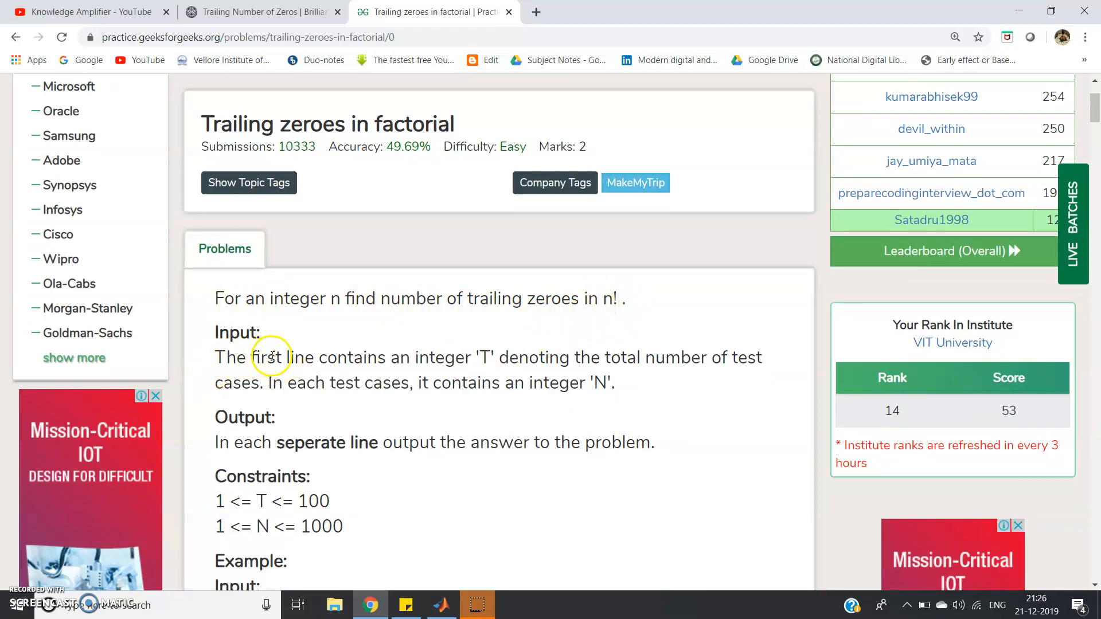
mouse_move(403, 363)
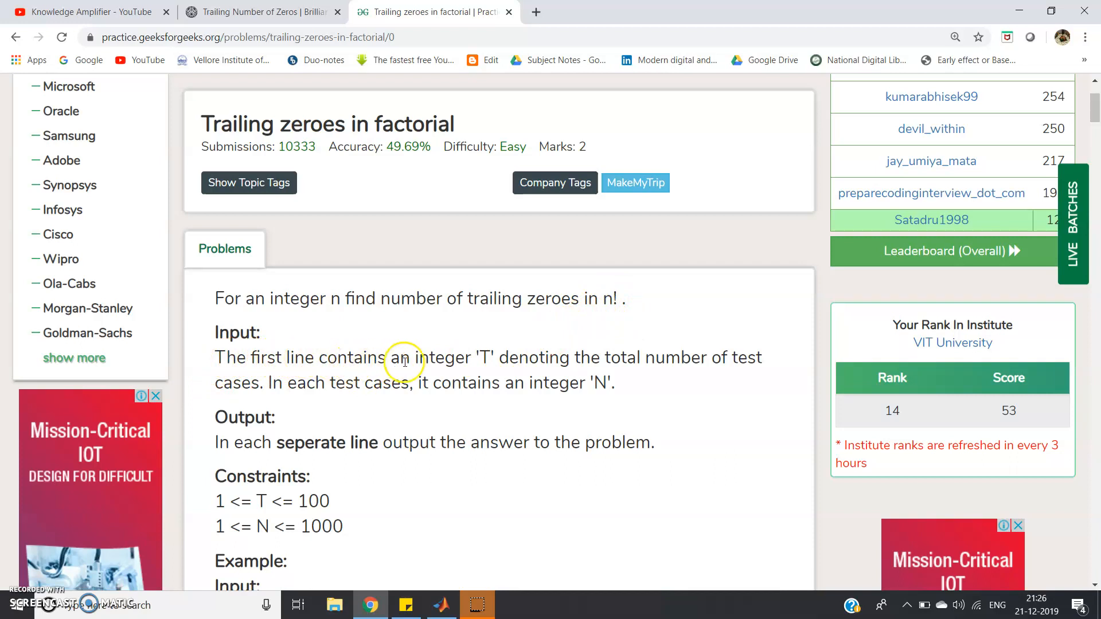
mouse_move(550, 368)
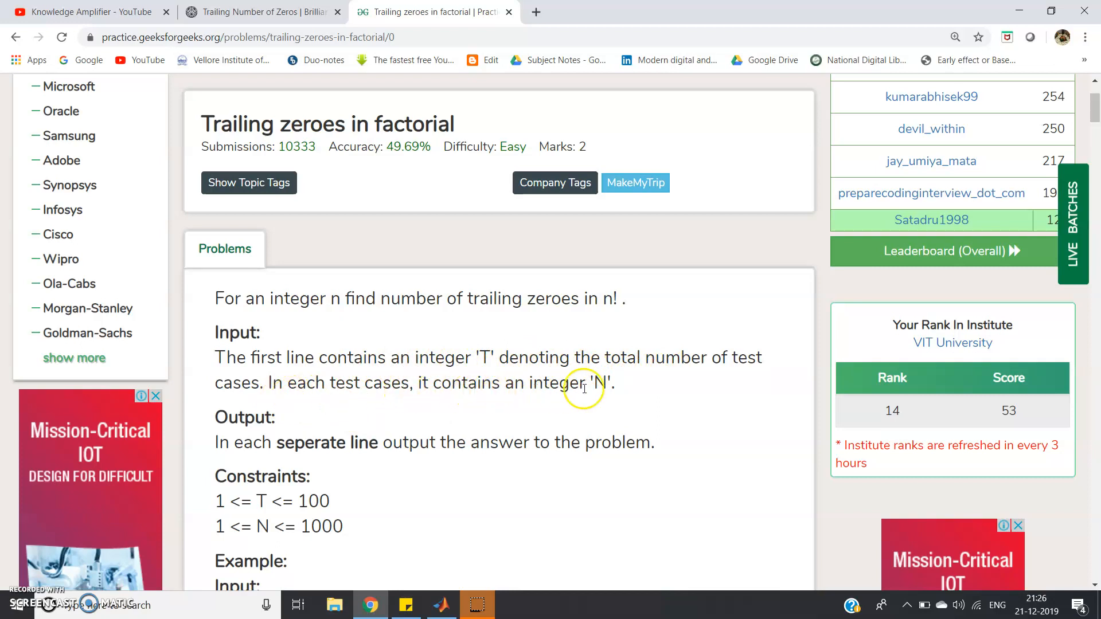
mouse_move(600, 381)
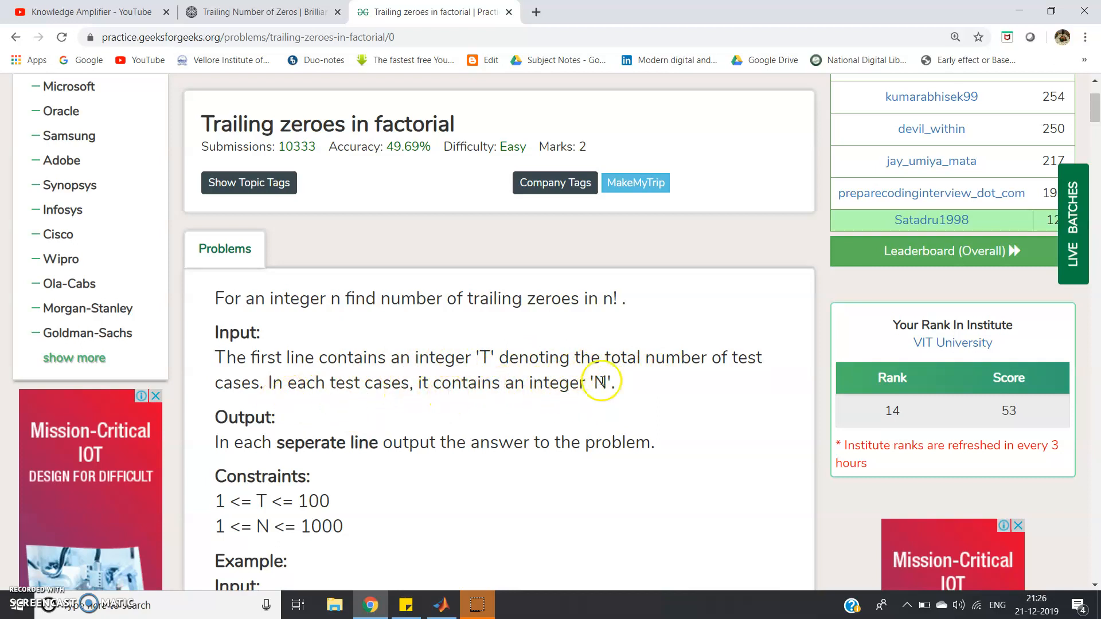
mouse_move(390, 384)
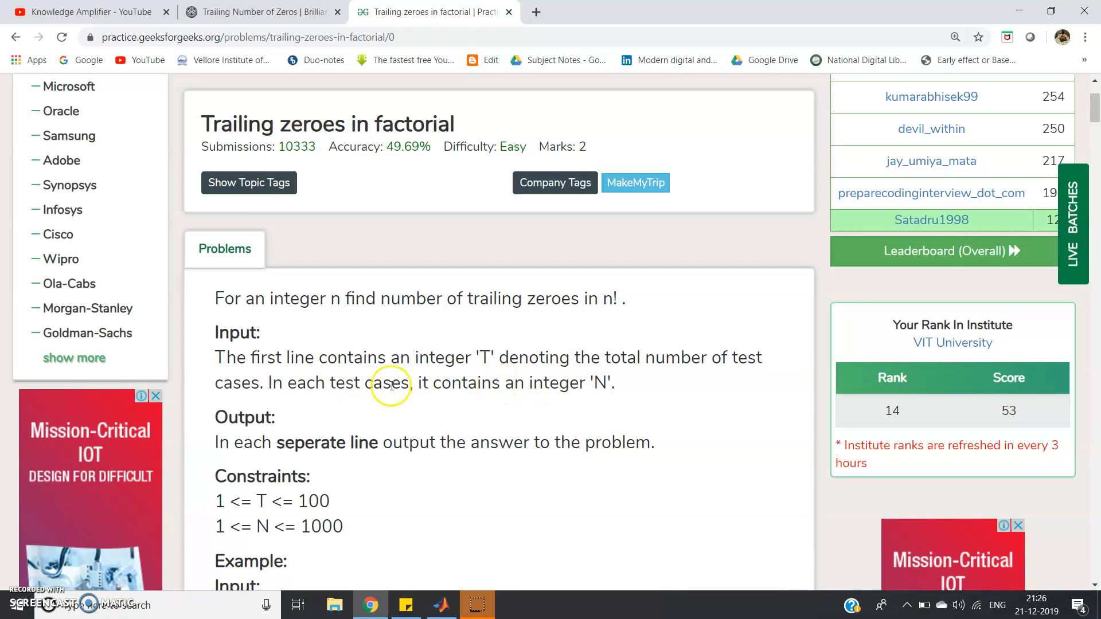
left_click_drag(215, 357, 613, 383)
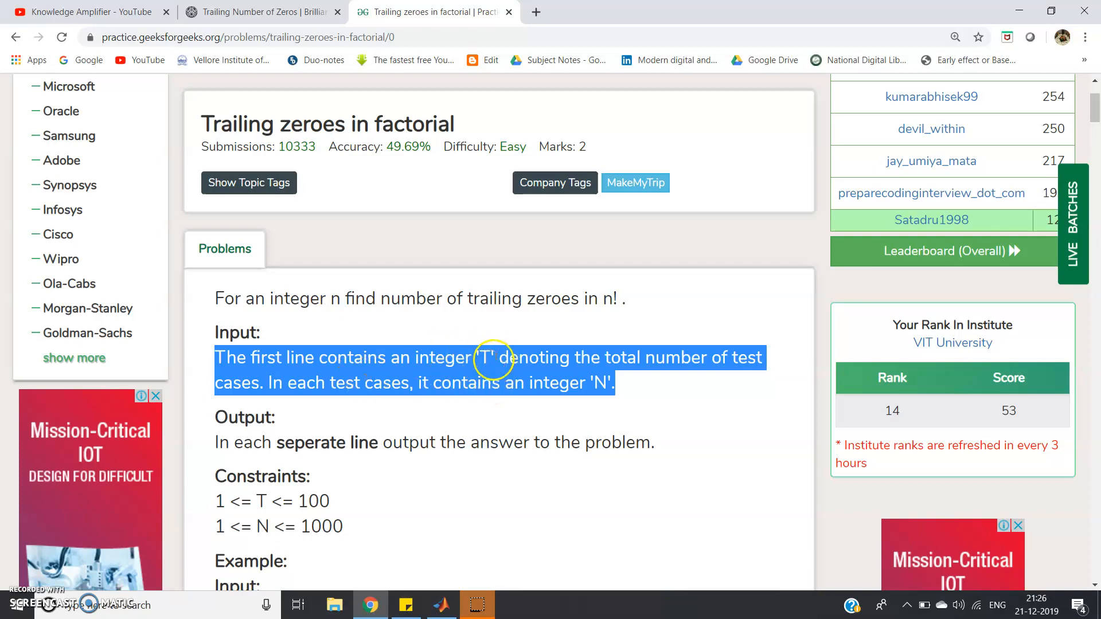
left_click(512, 370)
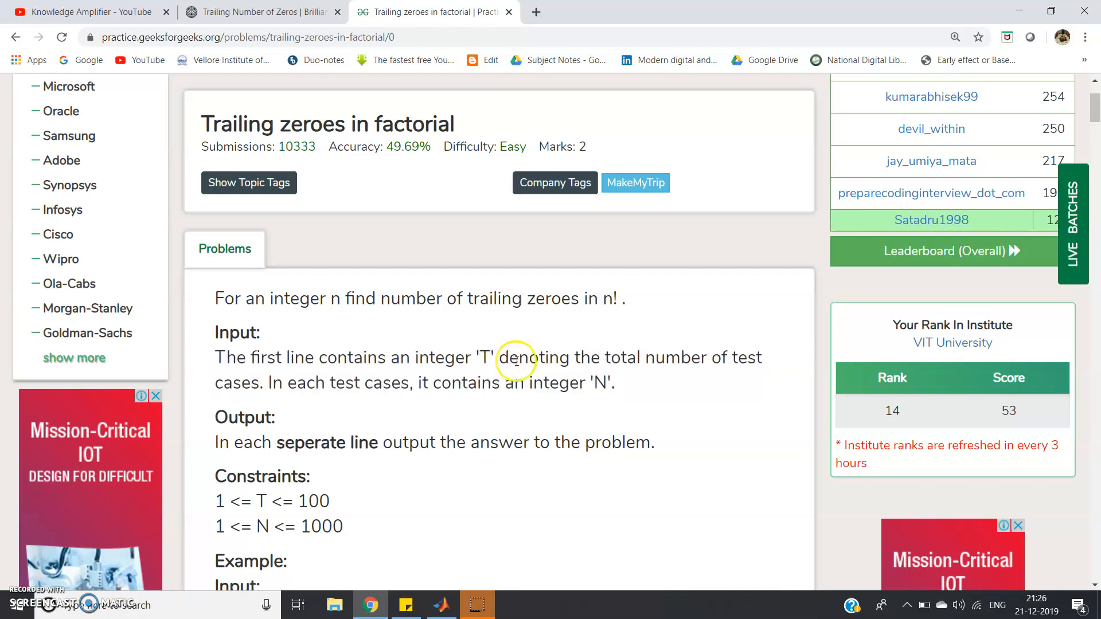
mouse_move(572, 382)
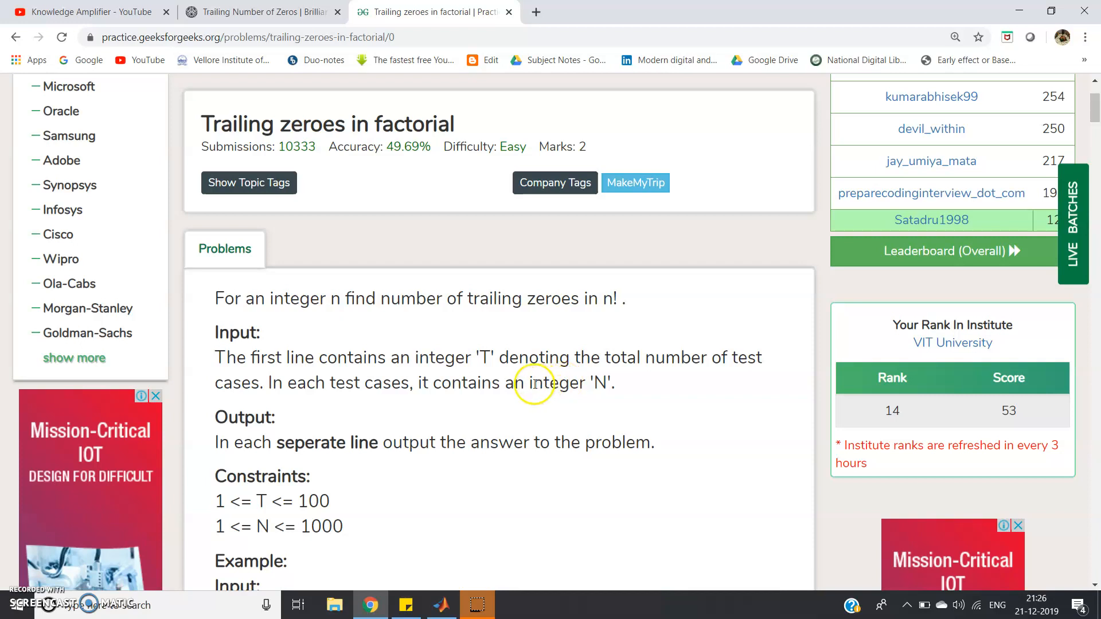
mouse_move(433, 434)
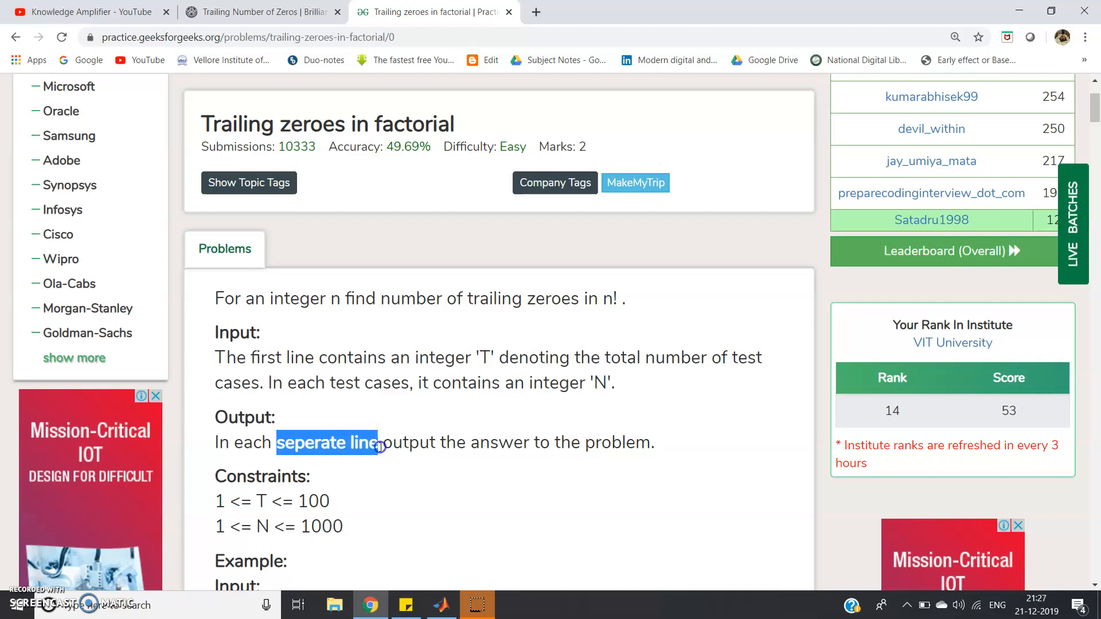
Step: Scroll down to the Constraints and the sample case: input 1 and 9, output 1
scroll("down", 3)
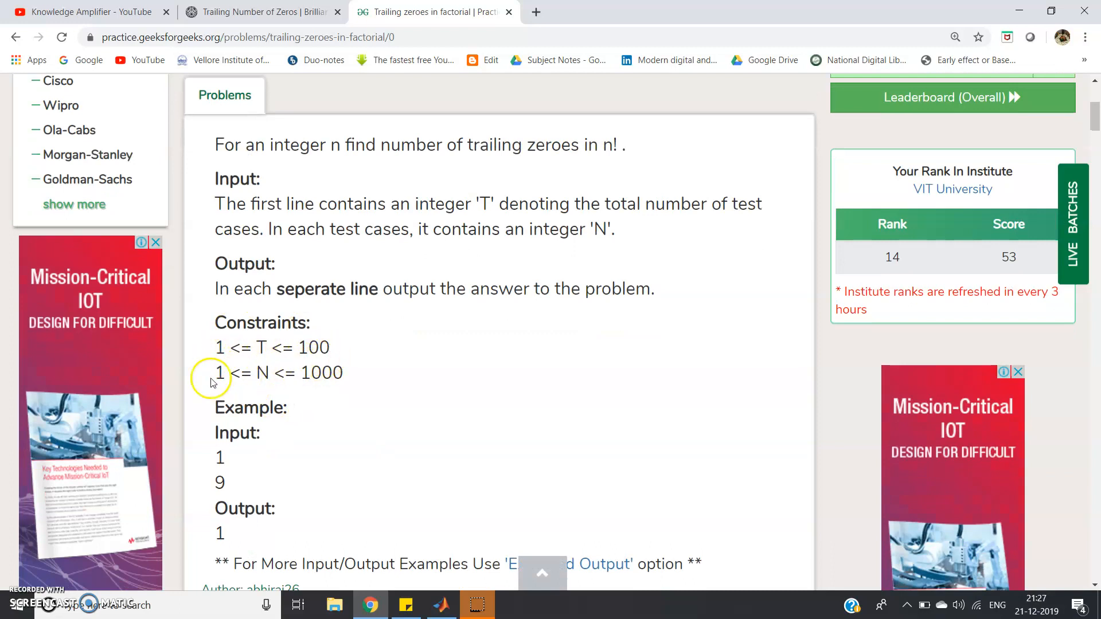
mouse_move(355, 376)
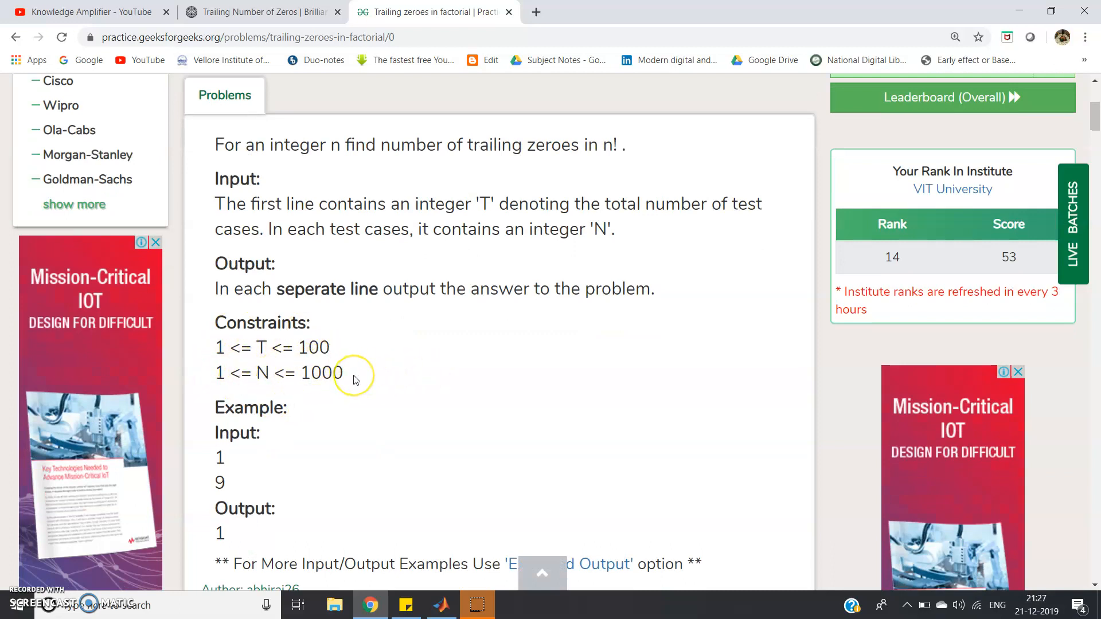
scroll("down", 3)
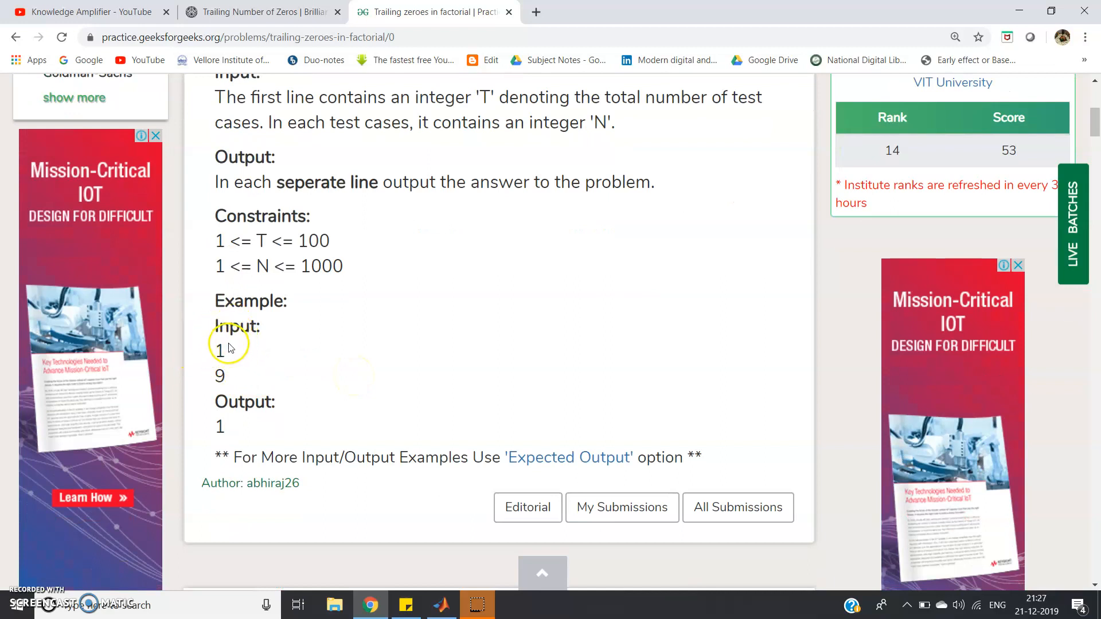
mouse_move(219, 375)
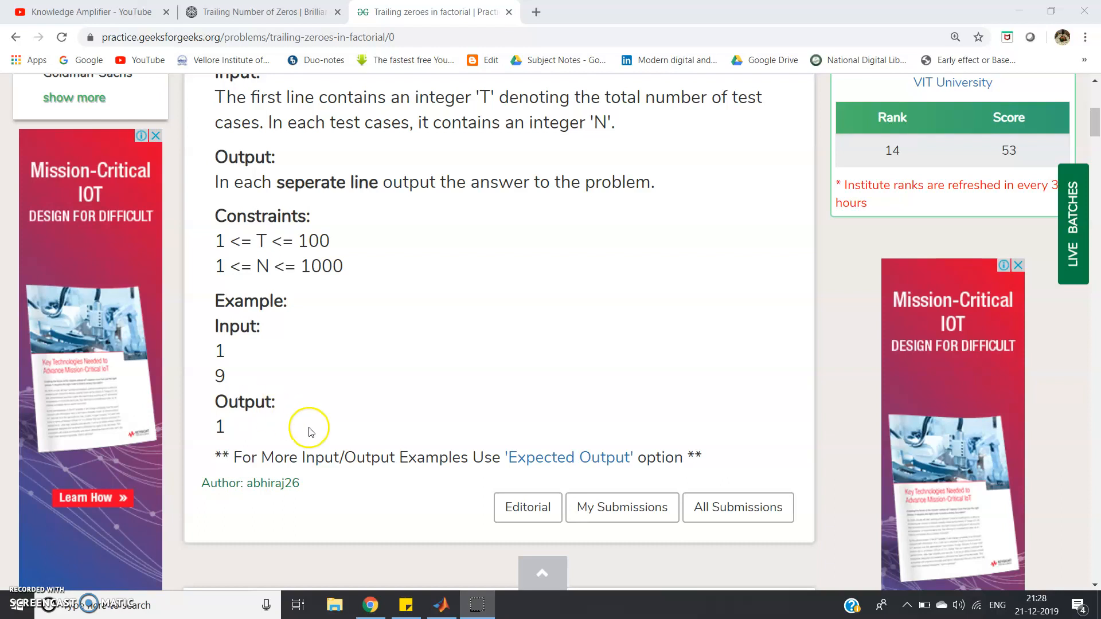
Step: Switch to MATLAB, compute factorial(9) and highlight the result 362880
left_click(441, 604)
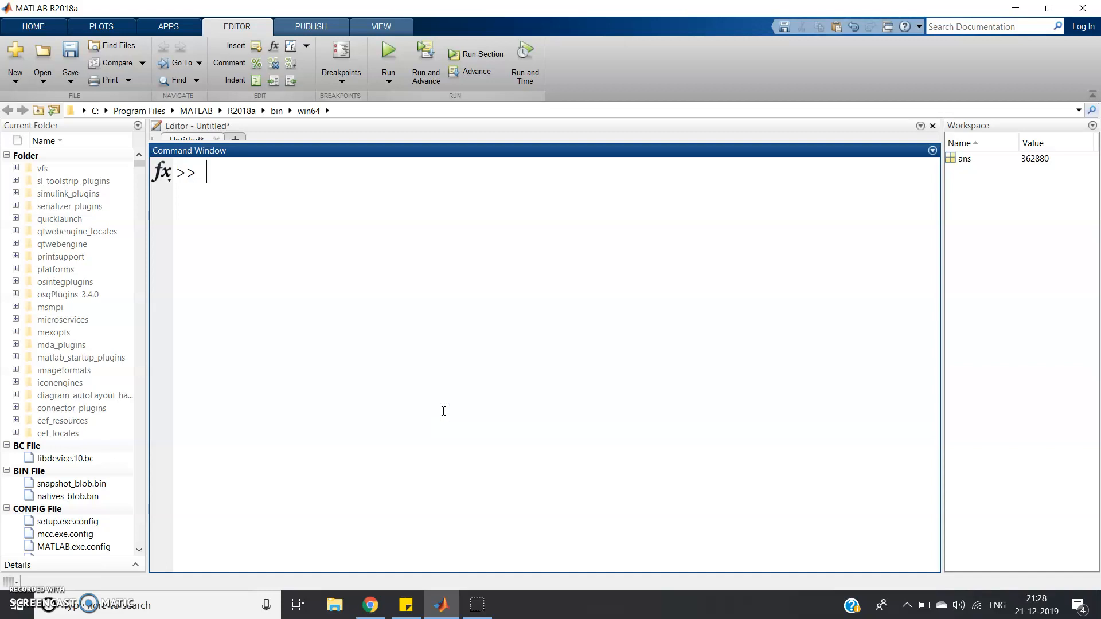
type("fac")
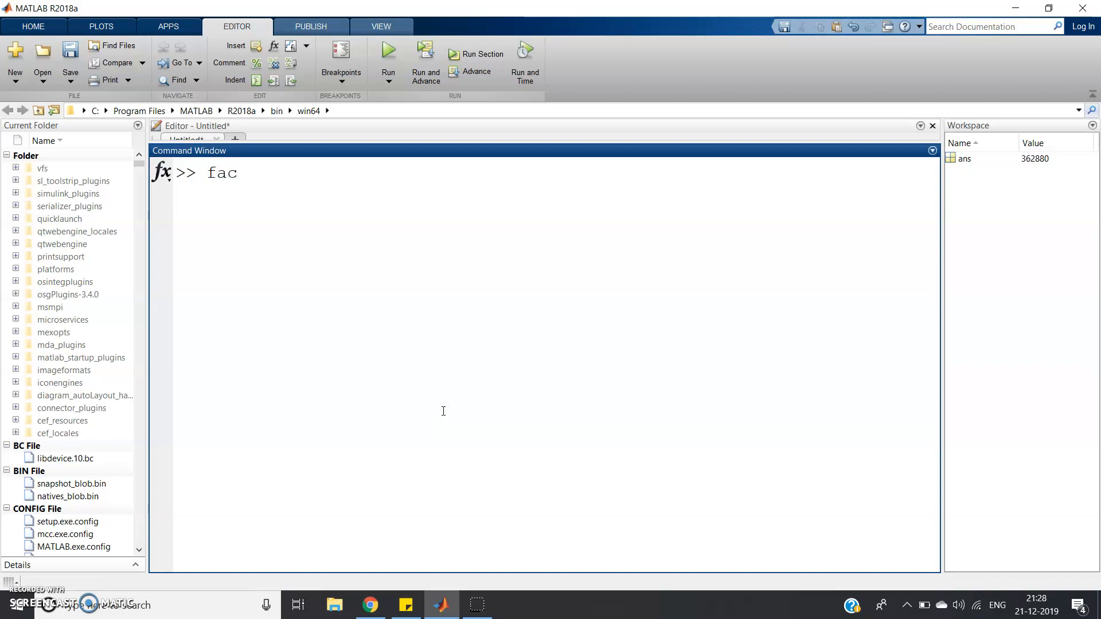
type("torial")
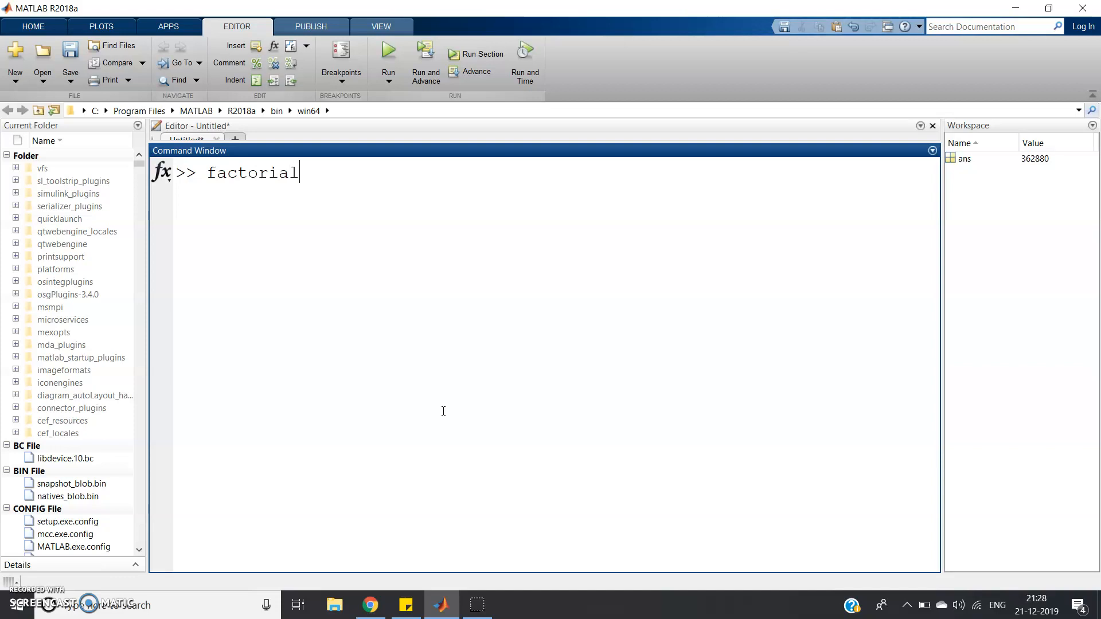
type("(")
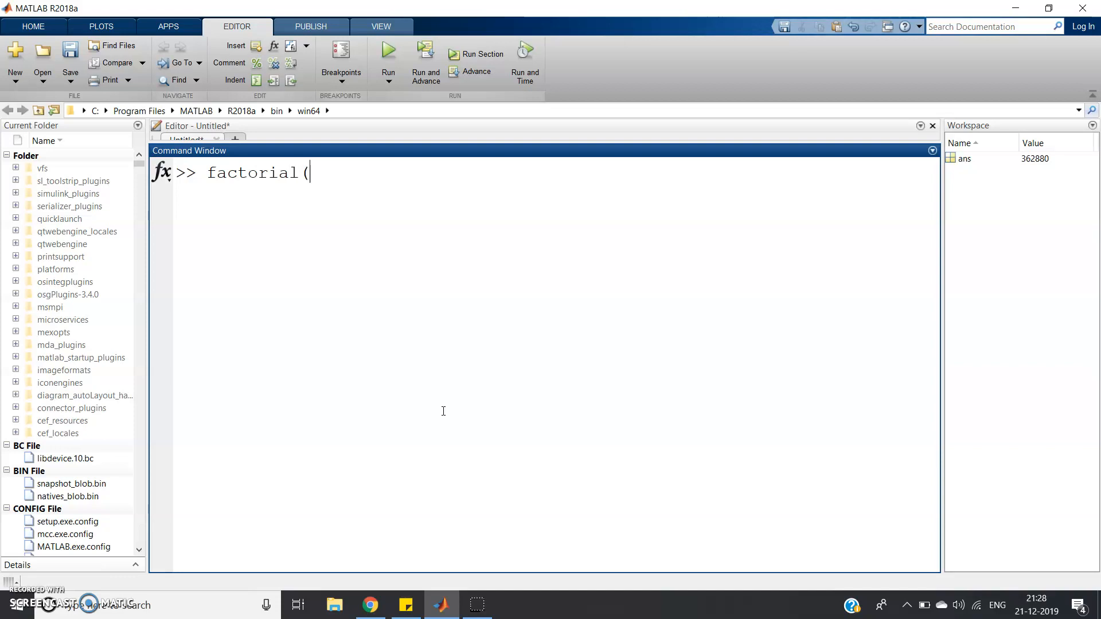
type("9)")
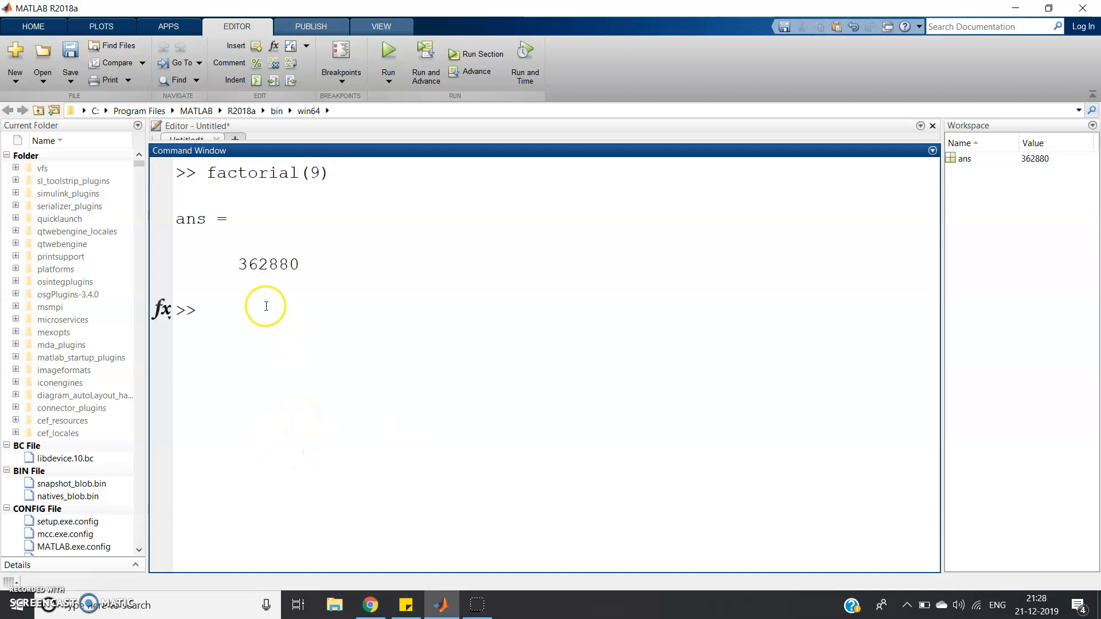
double_click(267, 264)
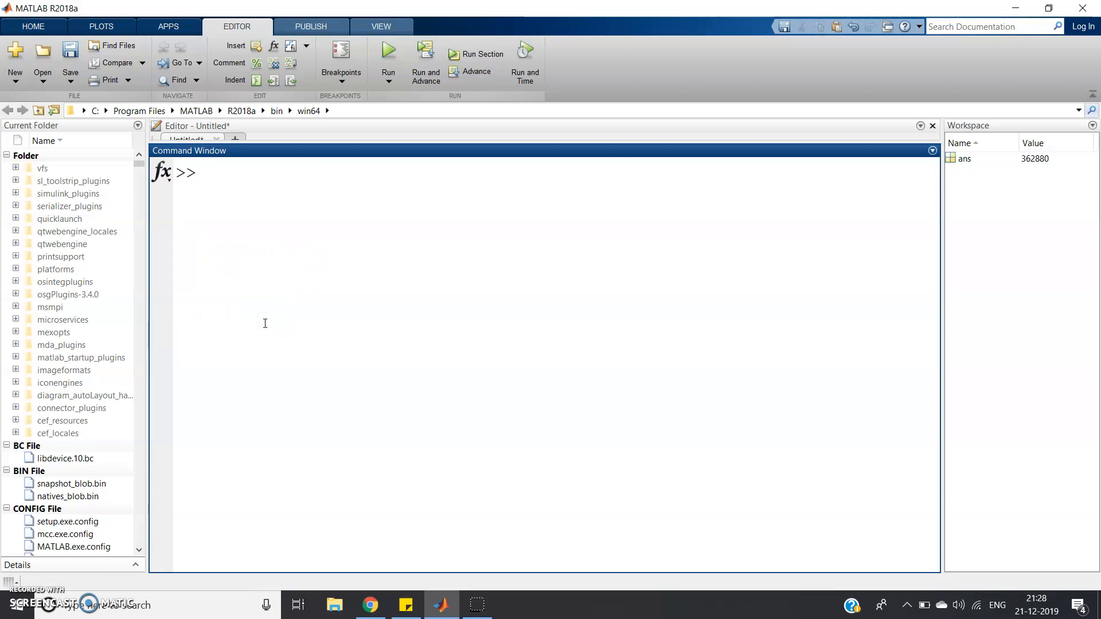
Step: Switch back to the GeeksforGeeks trailing-zeroes problem page in Chrome
left_click(369, 604)
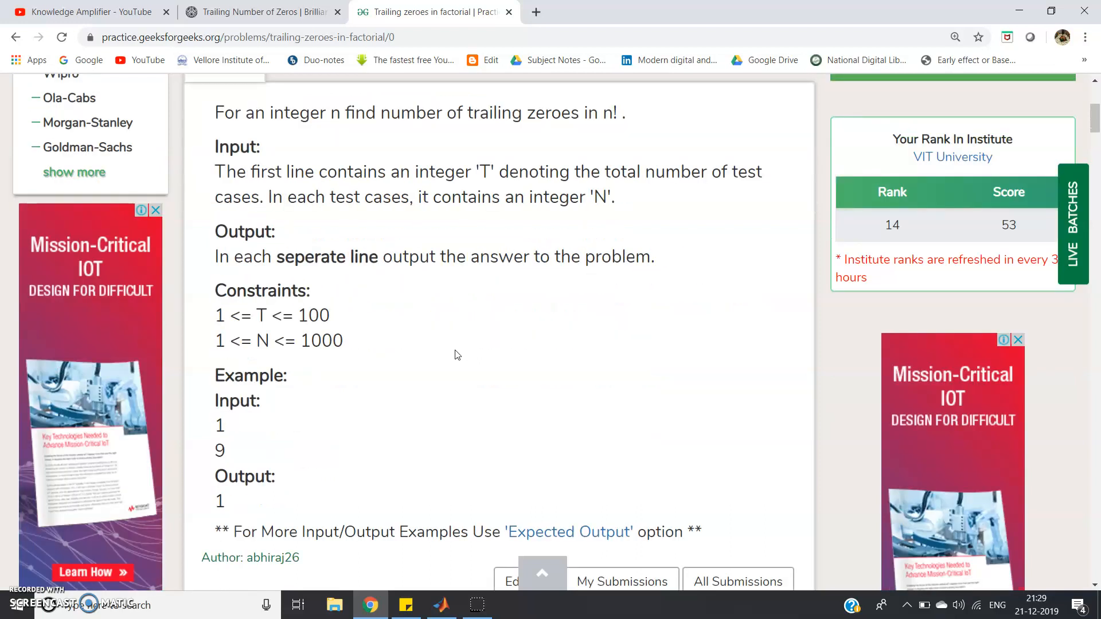
Step: Scroll down the problem page toward the Java (1.8) solution code editor
scroll("down", 3)
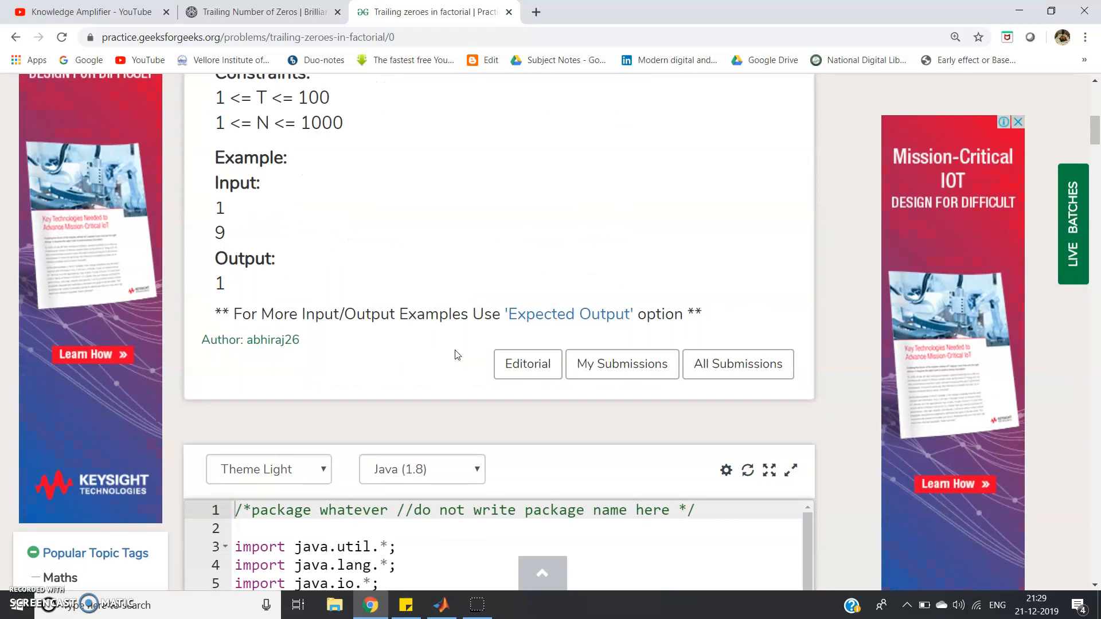
scroll("down", 3)
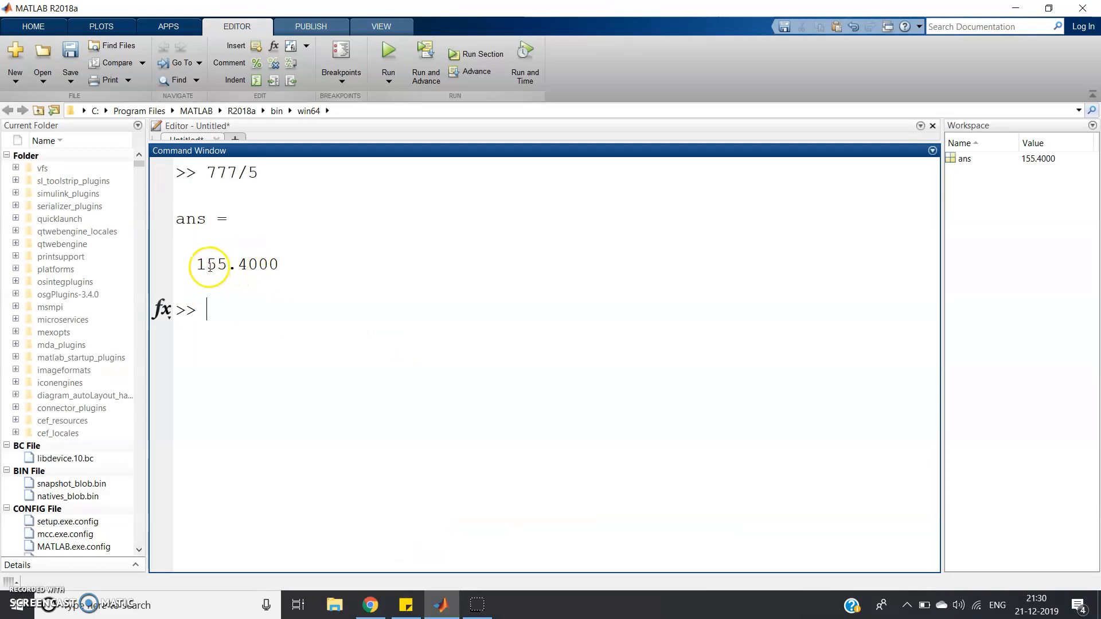
Step: Highlight 155 from 777/5, run floor(ans), and highlight the word floor
double_click(210, 264)
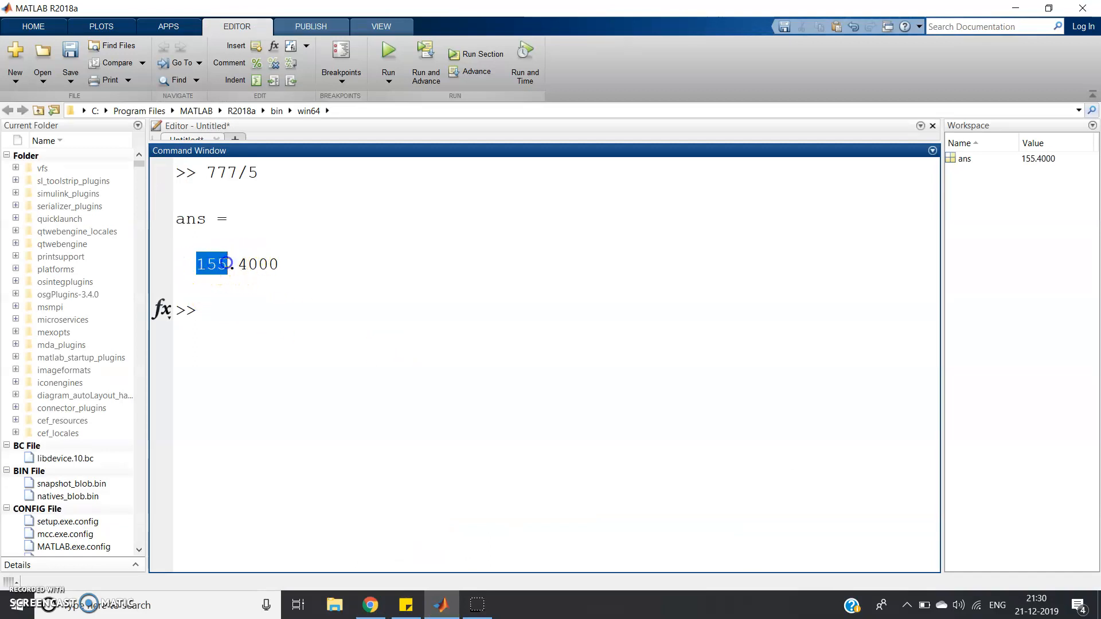
type("flo")
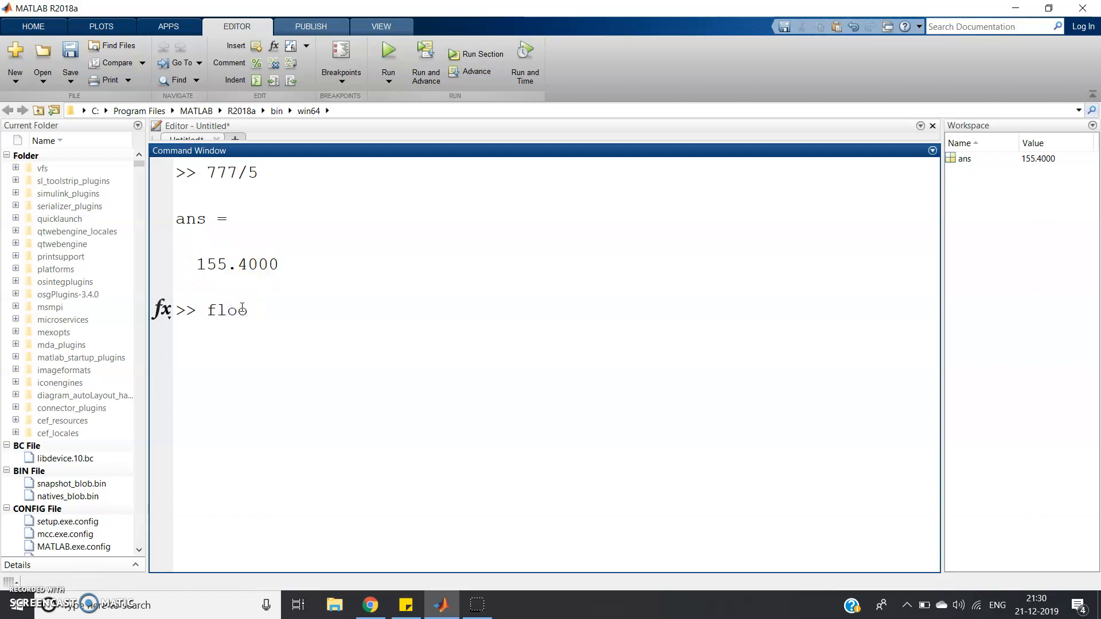
type("or(ans")
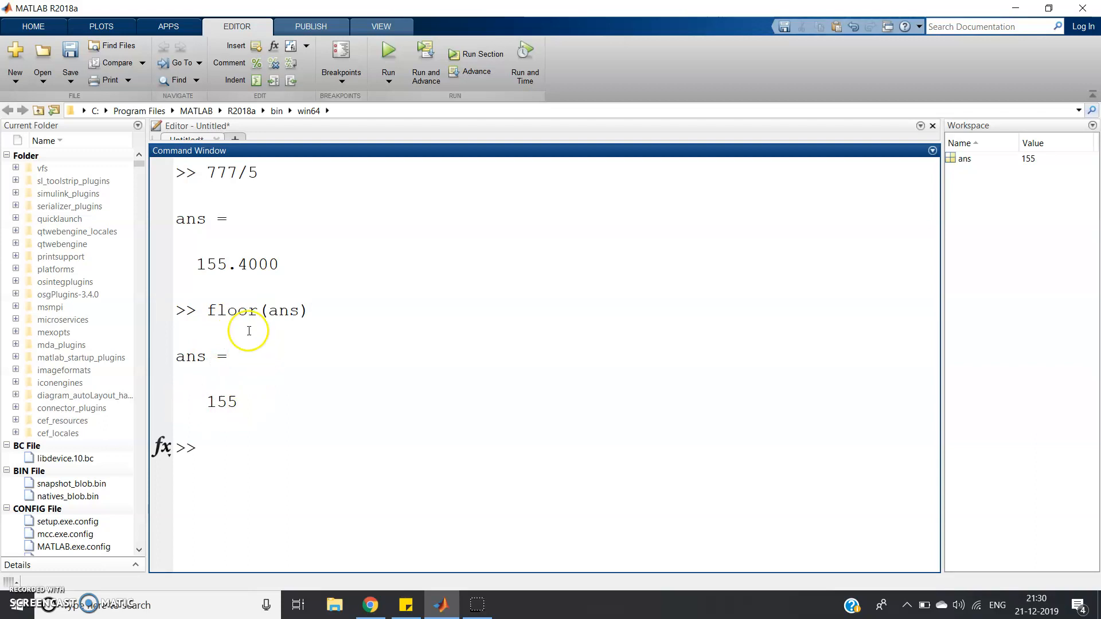
double_click(235, 310)
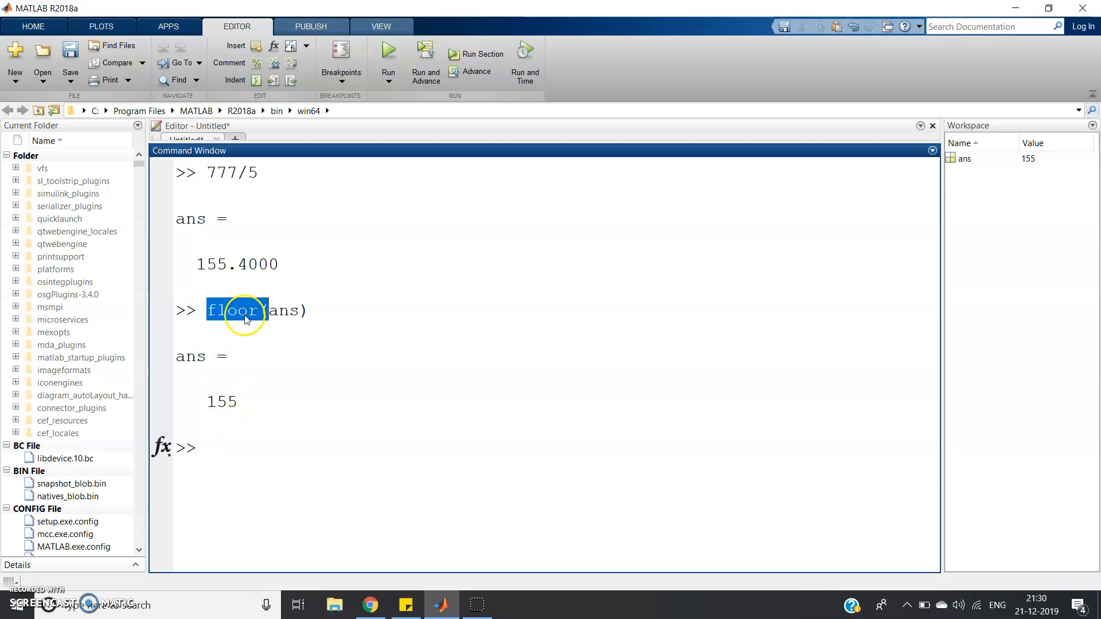
left_click(369, 605)
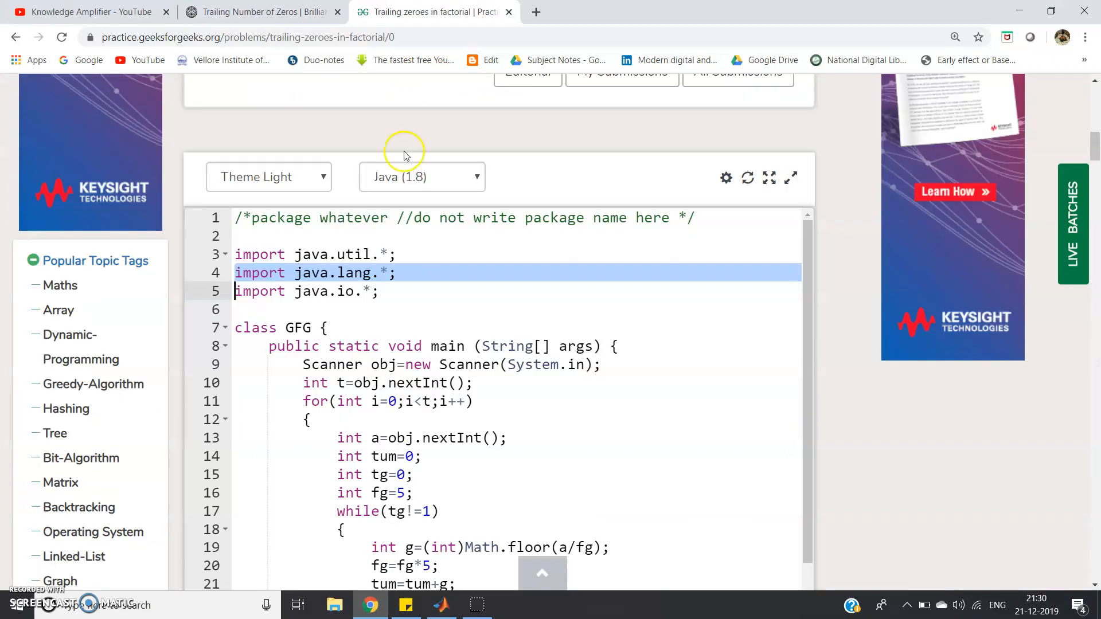
Step: Highlight the java.io import, the class GFG declaration and the Scanner setup in the solution
left_click(394, 272)
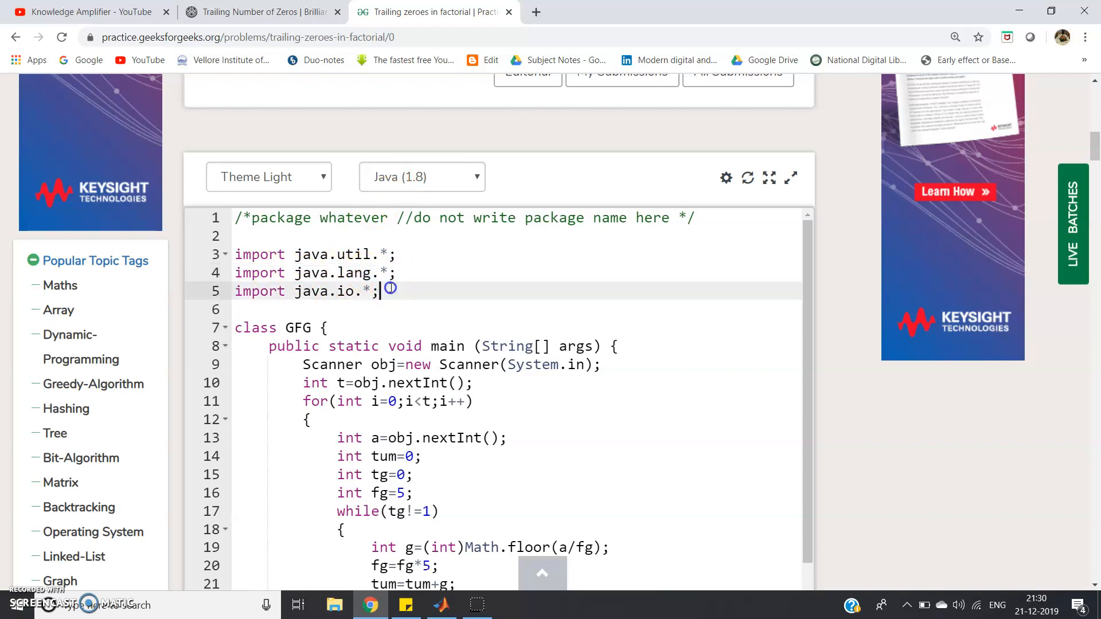
triple_click(309, 291)
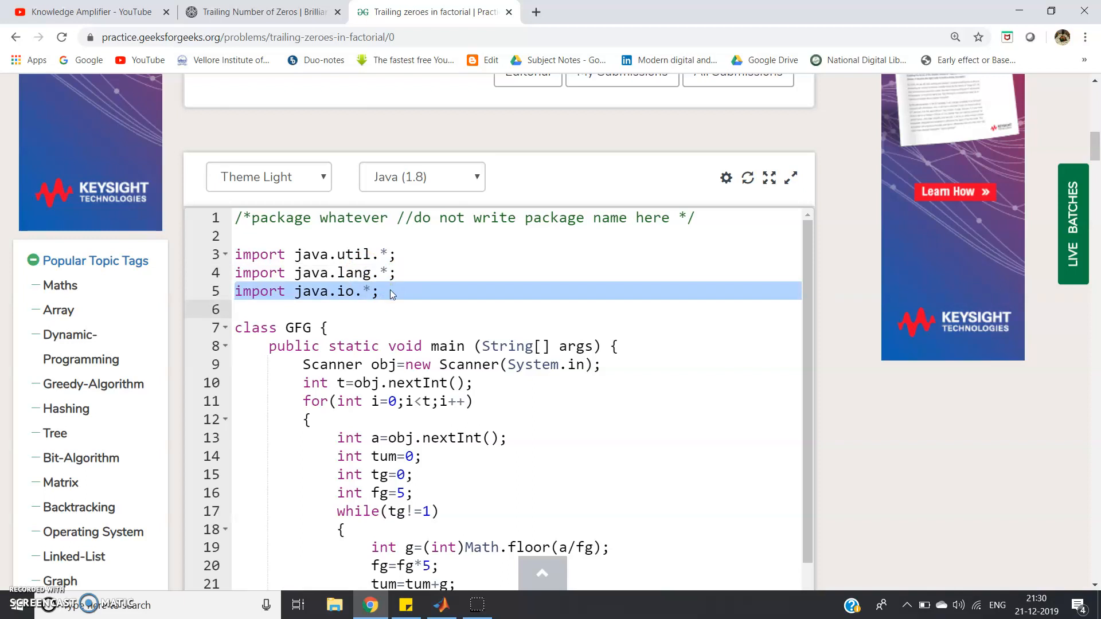
mouse_move(391, 294)
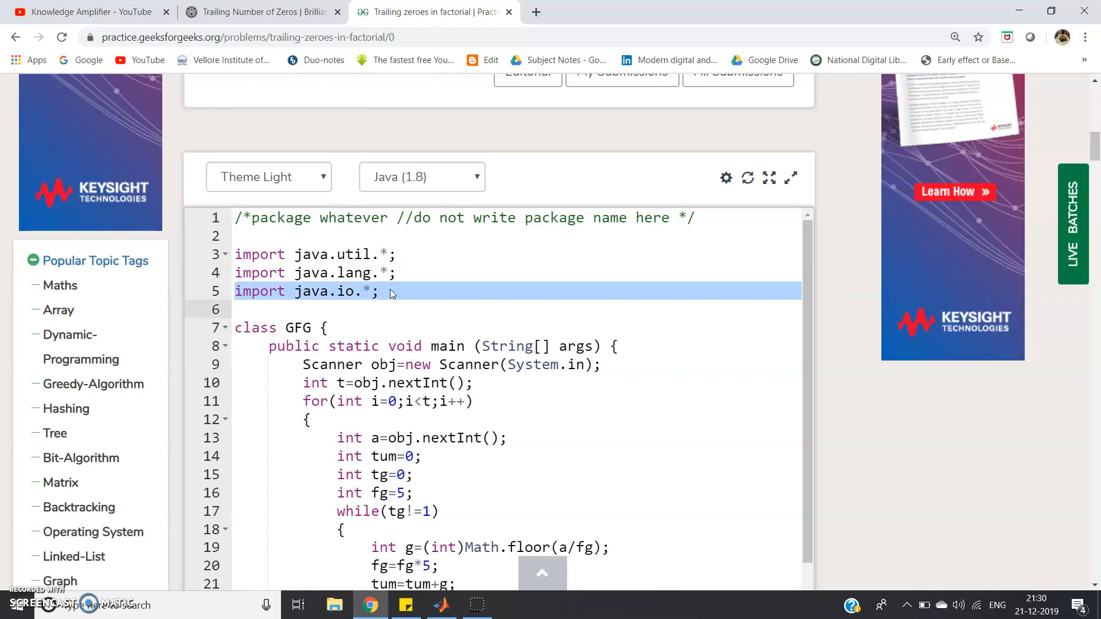
left_click(325, 328)
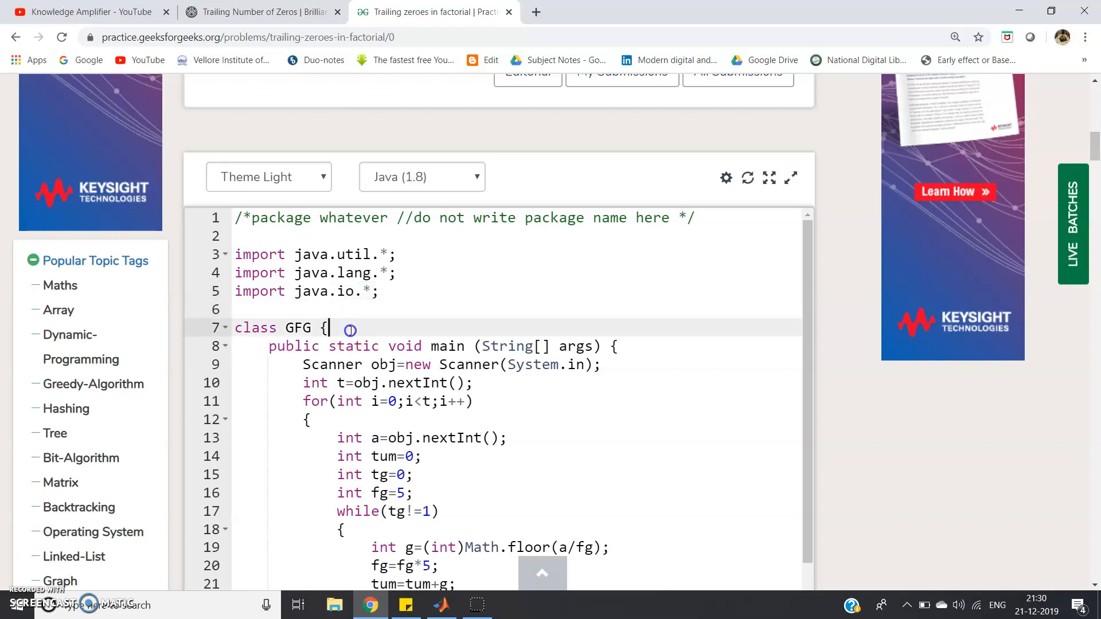
double_click(297, 327)
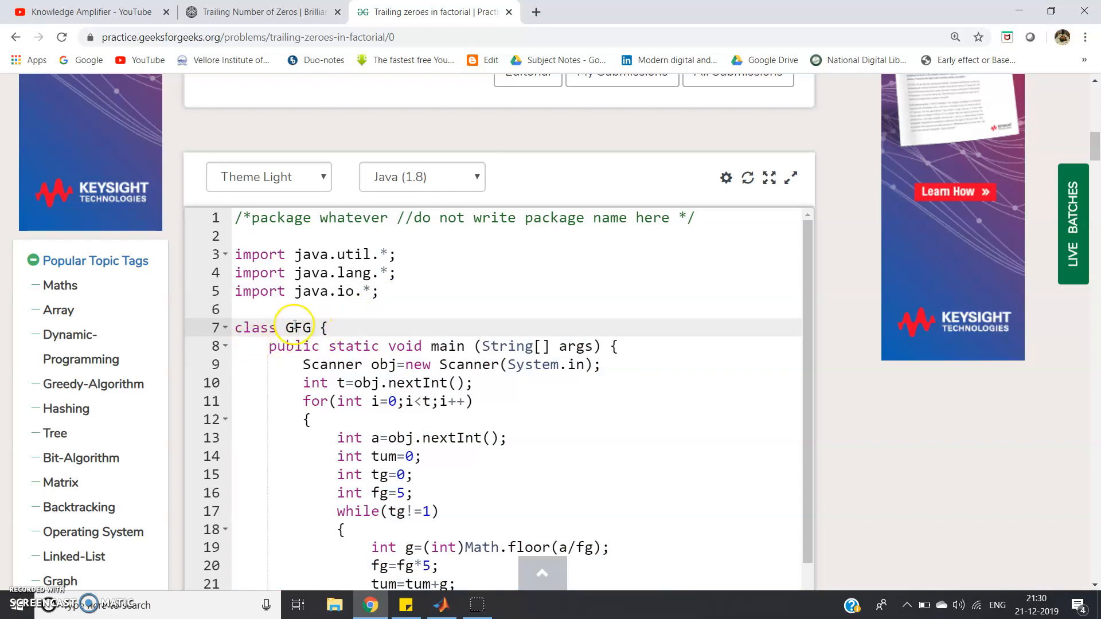
left_click(426, 346)
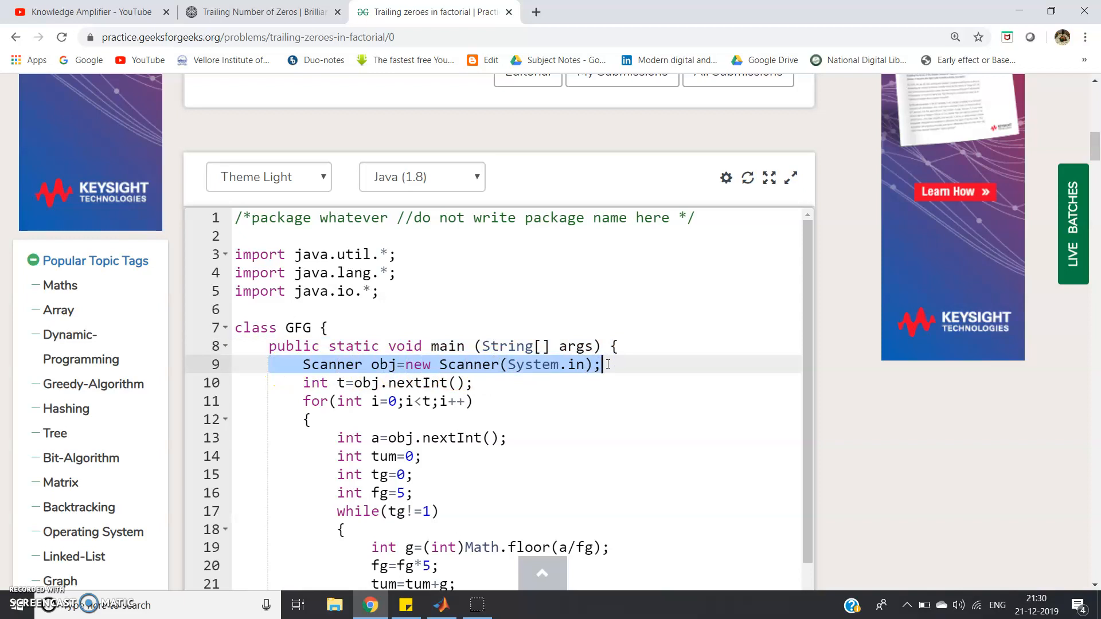
scroll("down", 3)
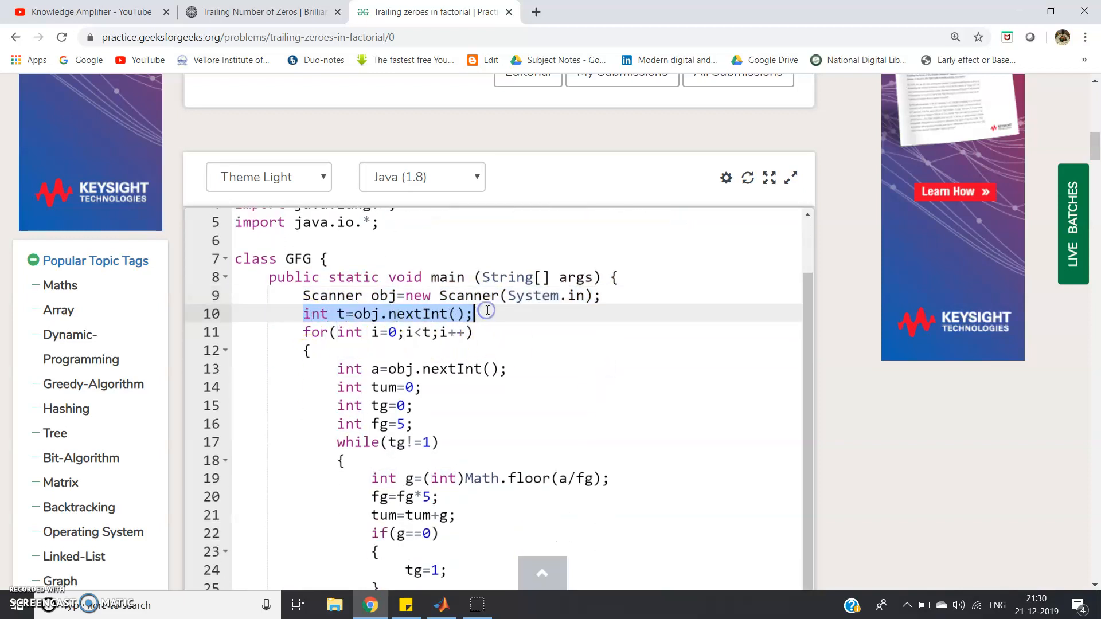
left_click(485, 313)
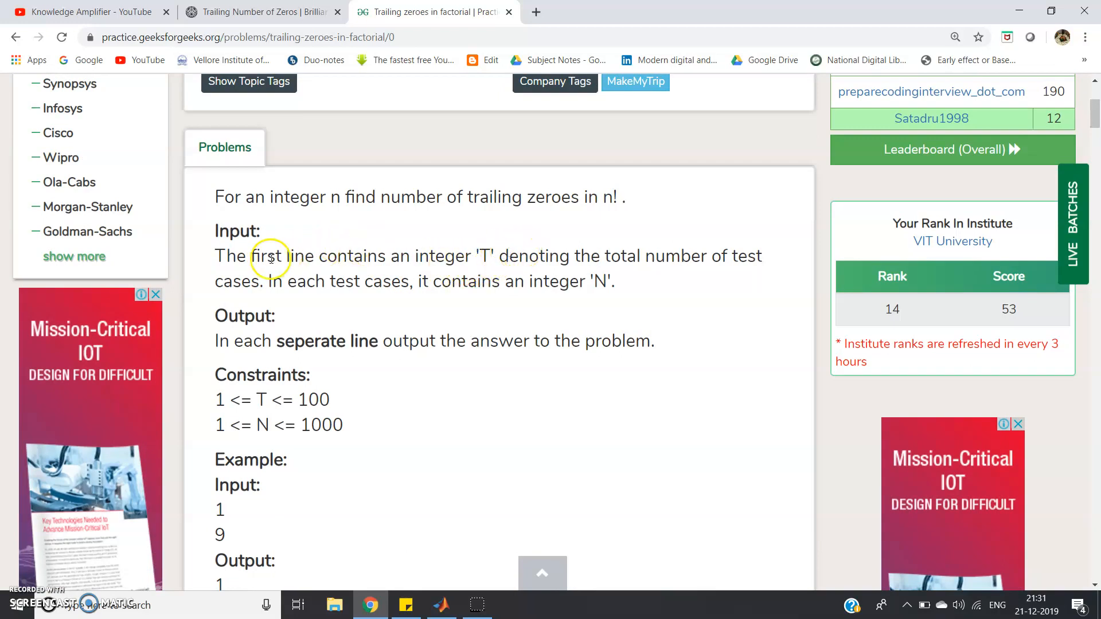
Step: Scroll down to the solution's for loop reading each test case's integer a
scroll("down", 3)
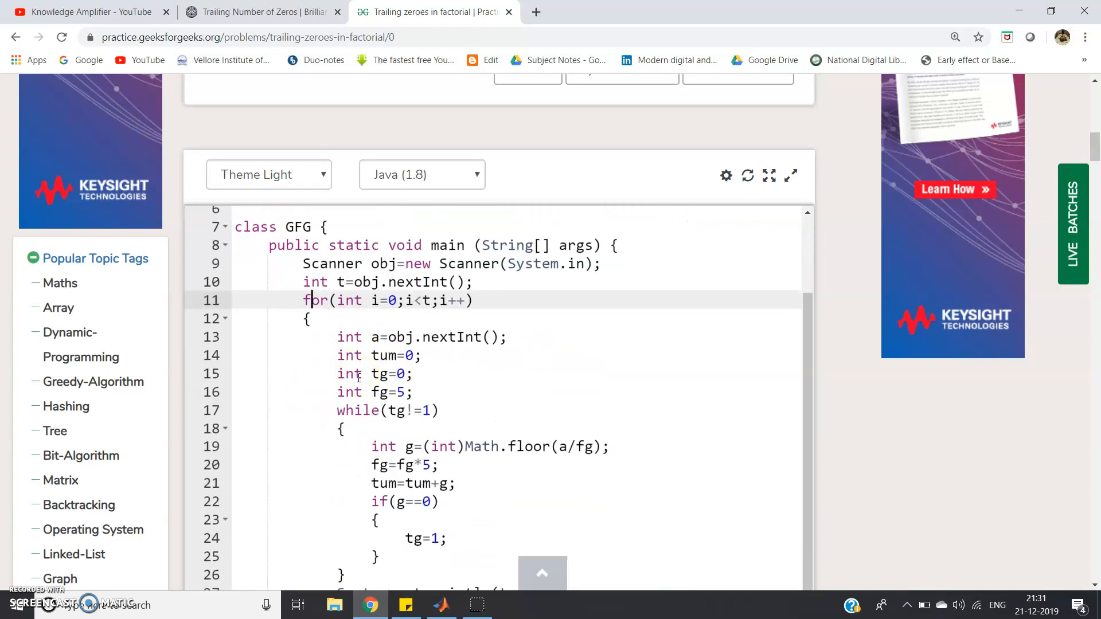
Step: Highlight the solution's input-reading line and per-case counter lines, selecting the tg flag
left_click(421, 337)
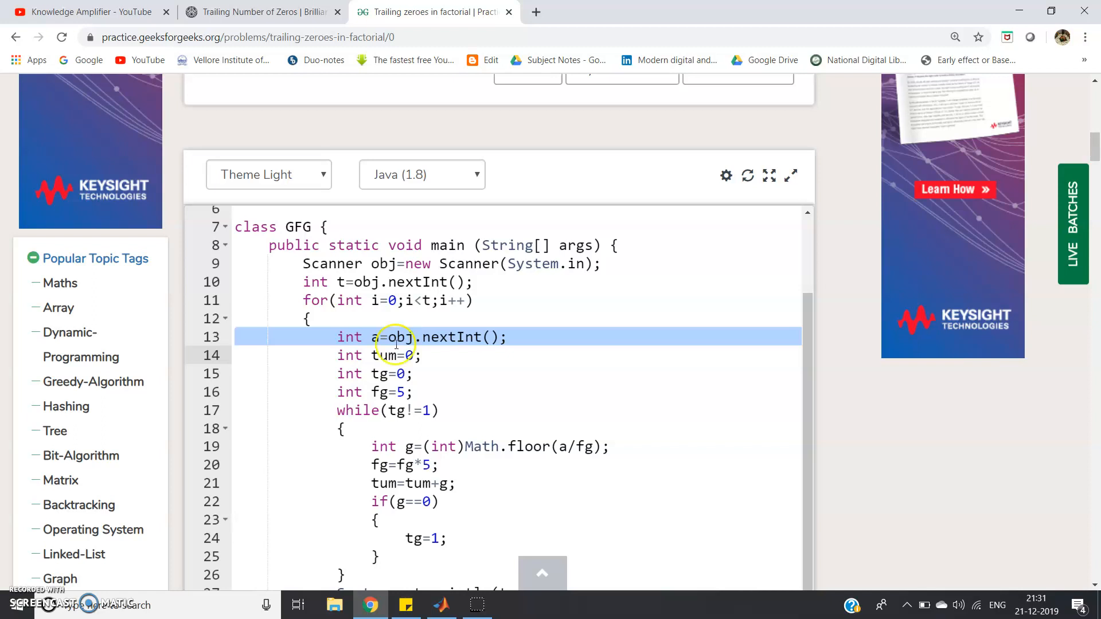
left_click(394, 337)
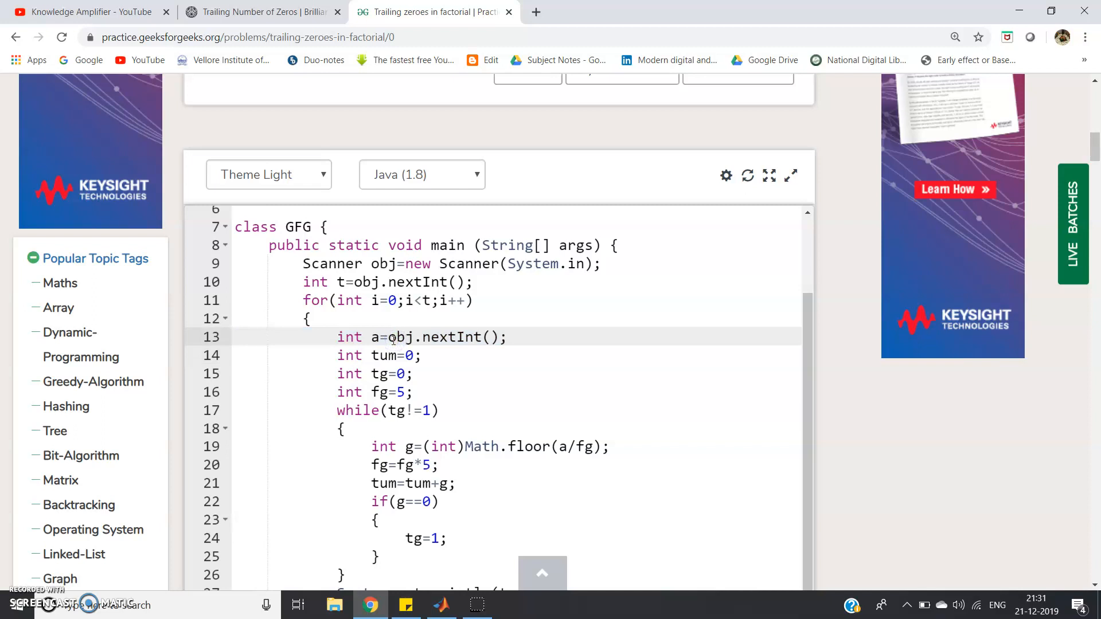
left_click_drag(337, 355, 414, 391)
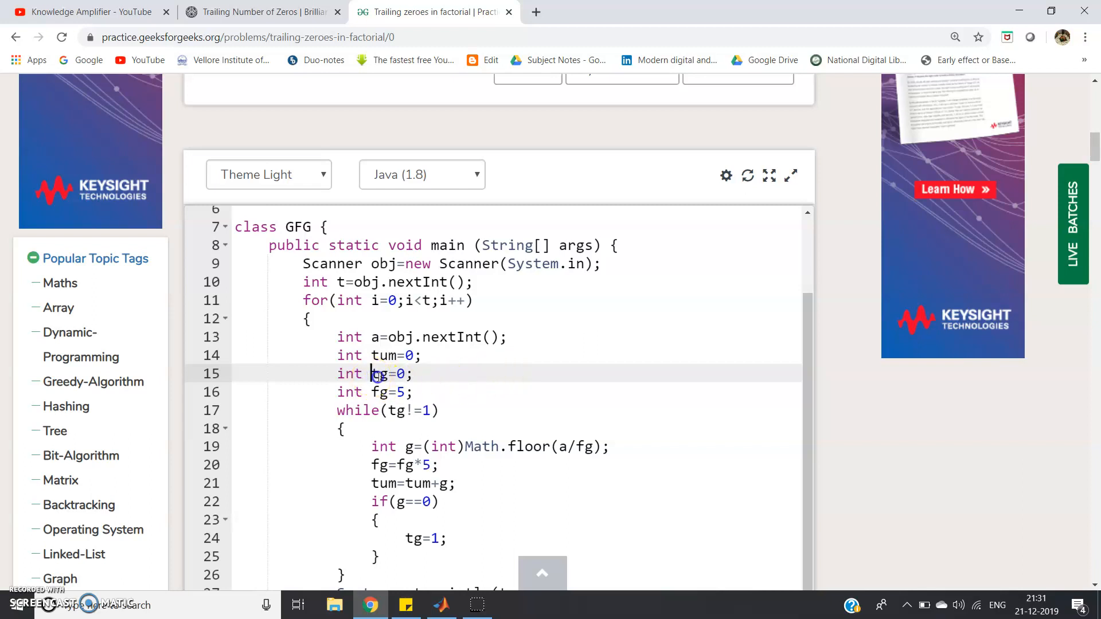
double_click(378, 373)
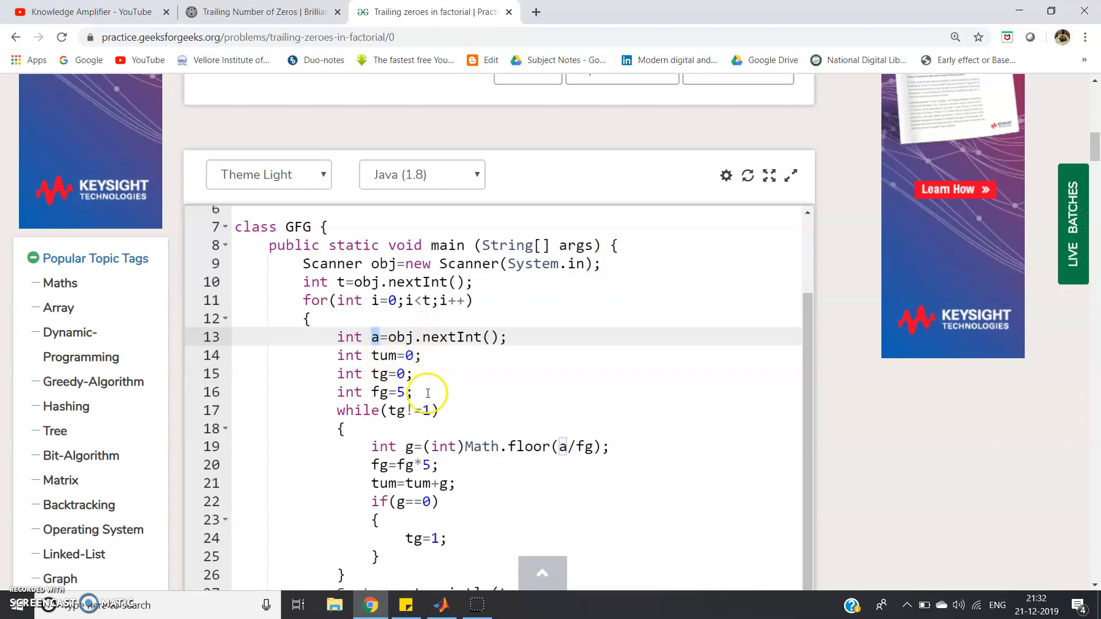
mouse_move(216, 483)
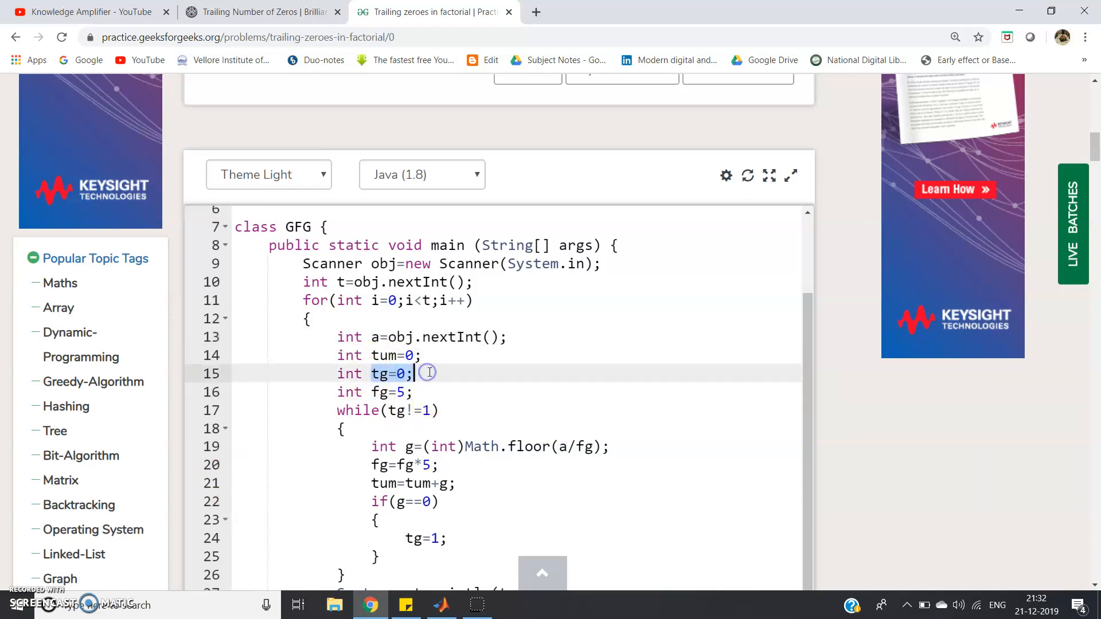
Step: Select Math.floor in the division line, then bring up the Brilliant trailing zeros article
scroll("down", 3)
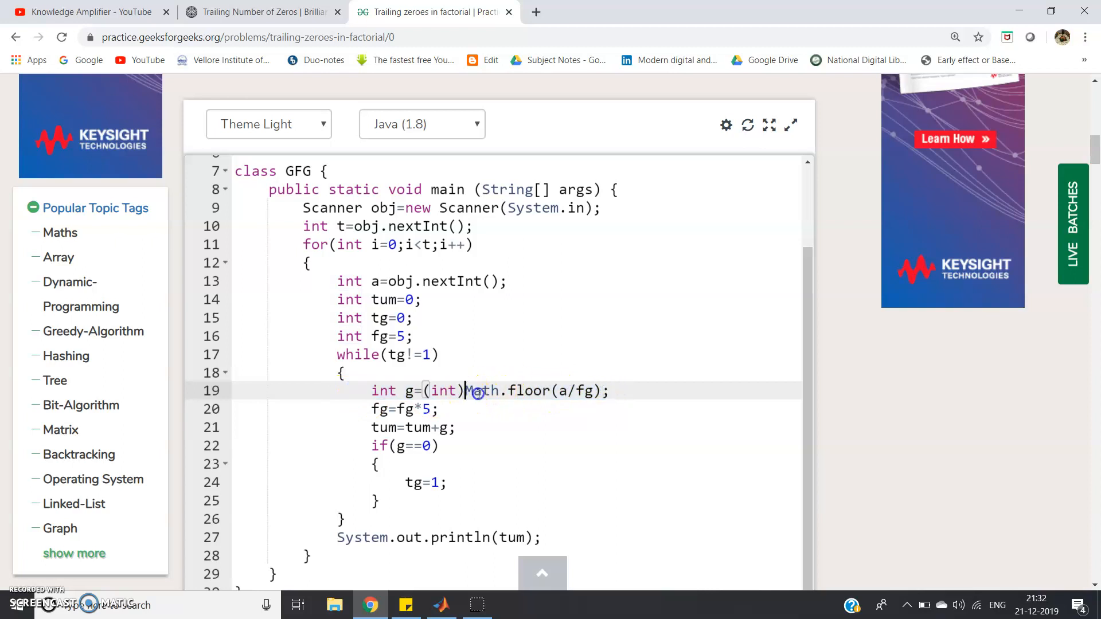
double_click(483, 391)
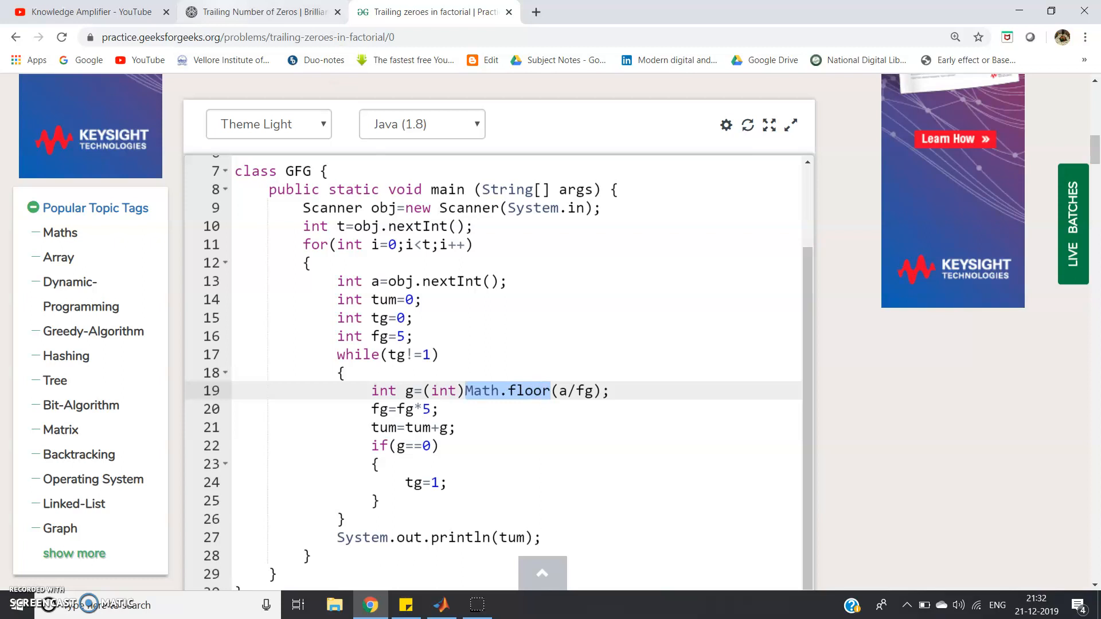
left_click(260, 12)
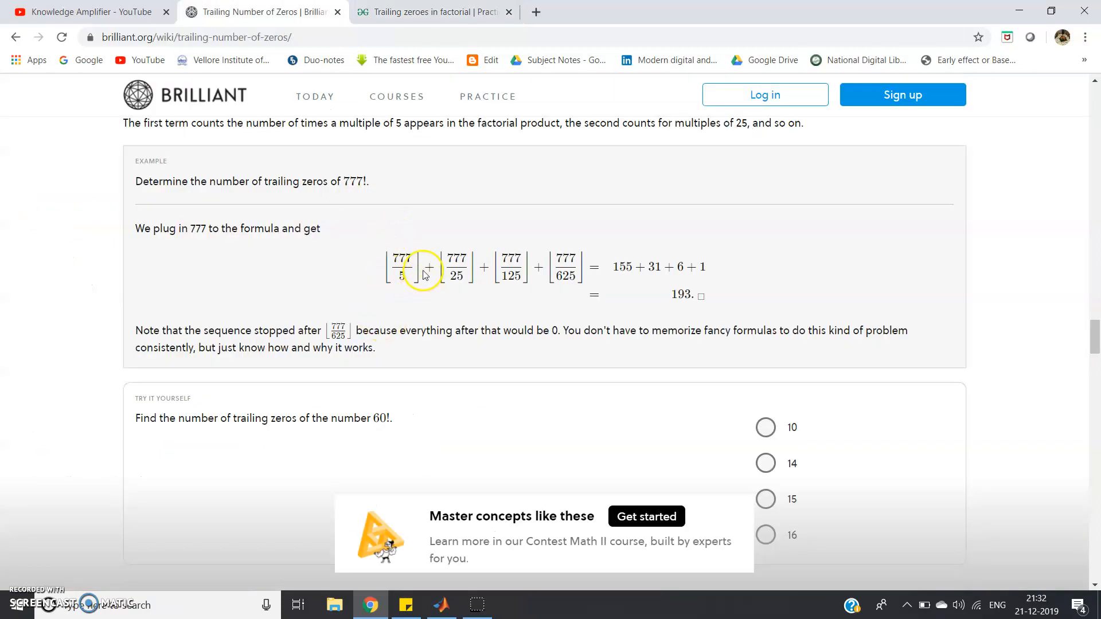
mouse_move(393, 264)
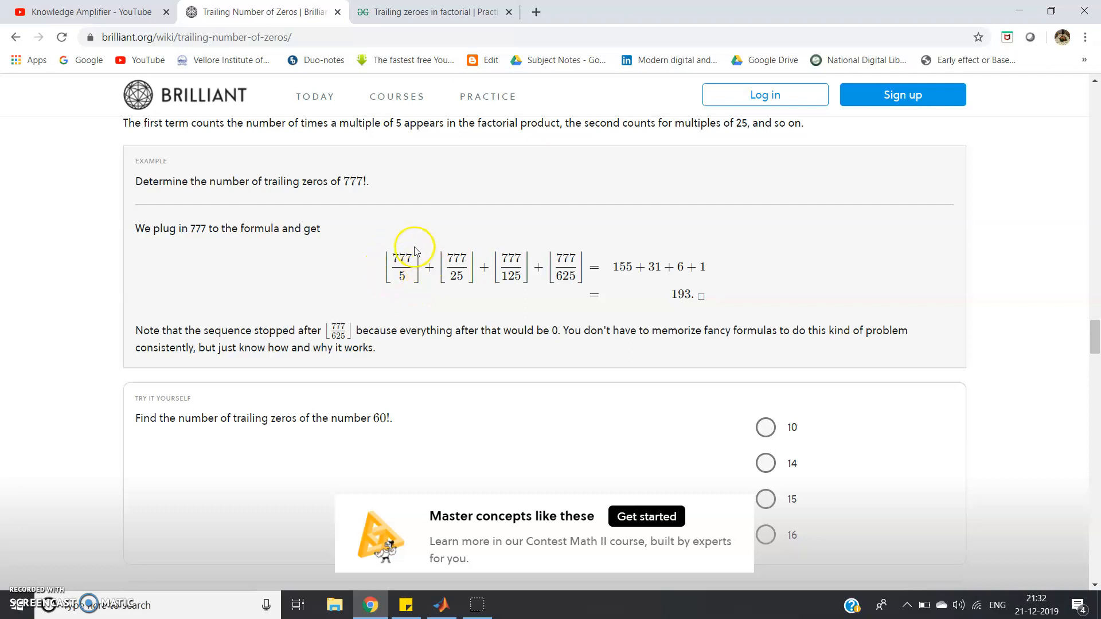
Step: Compare Brilliant's 777! example with the Java loop, ending on the GeeksforGeeks solution
left_click(433, 12)
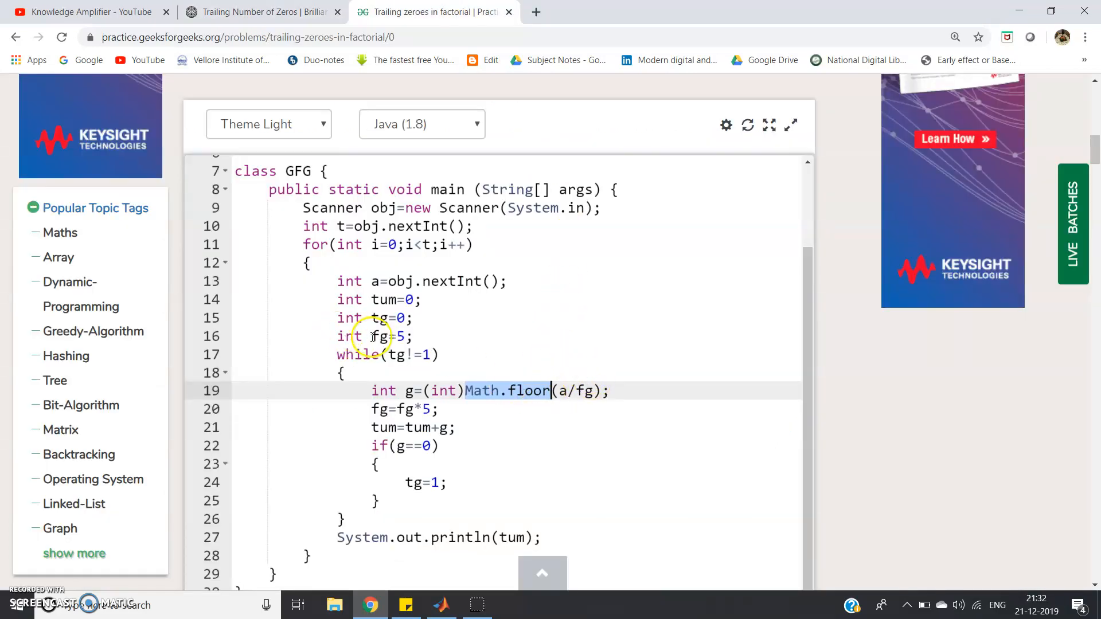
left_click(259, 12)
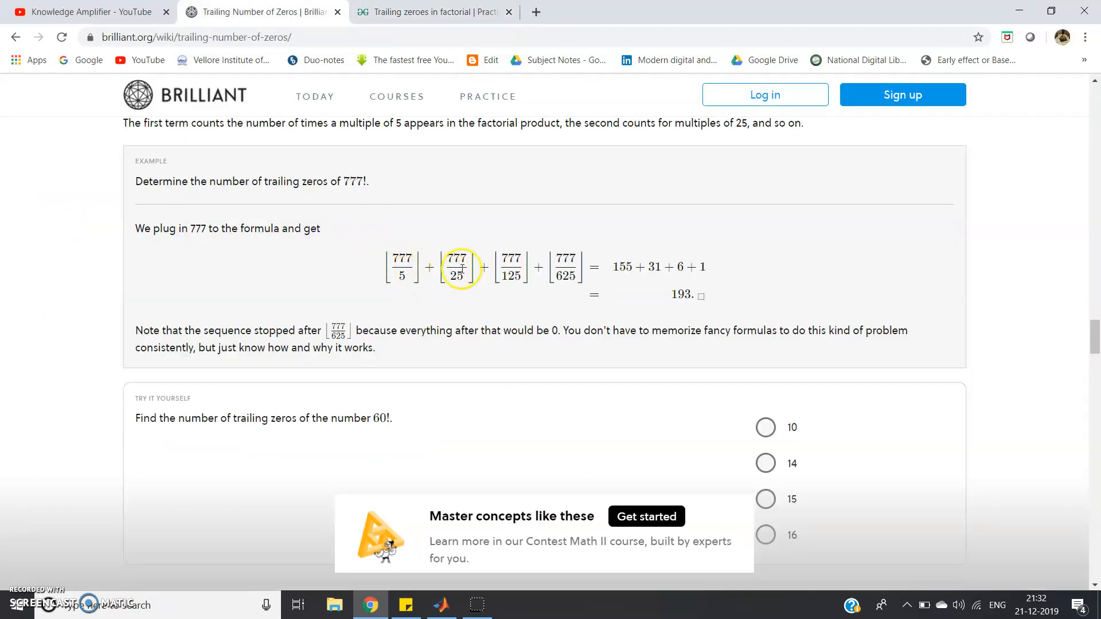
left_click(432, 12)
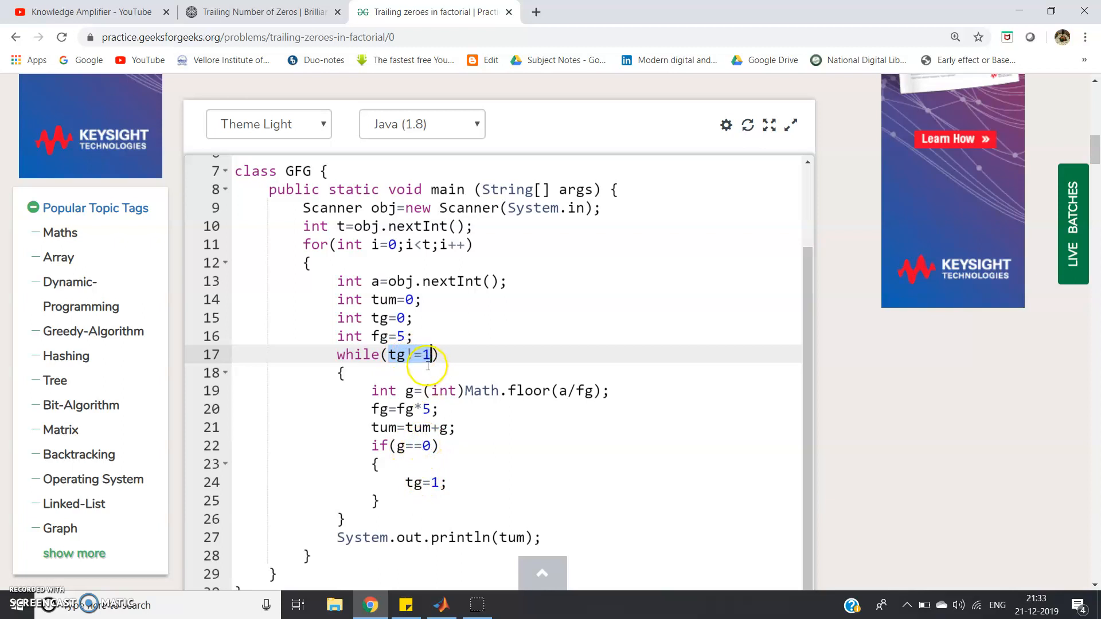
Step: Recheck the N up to 1000 constraint and return to the solution above Submit
scroll("down", 3)
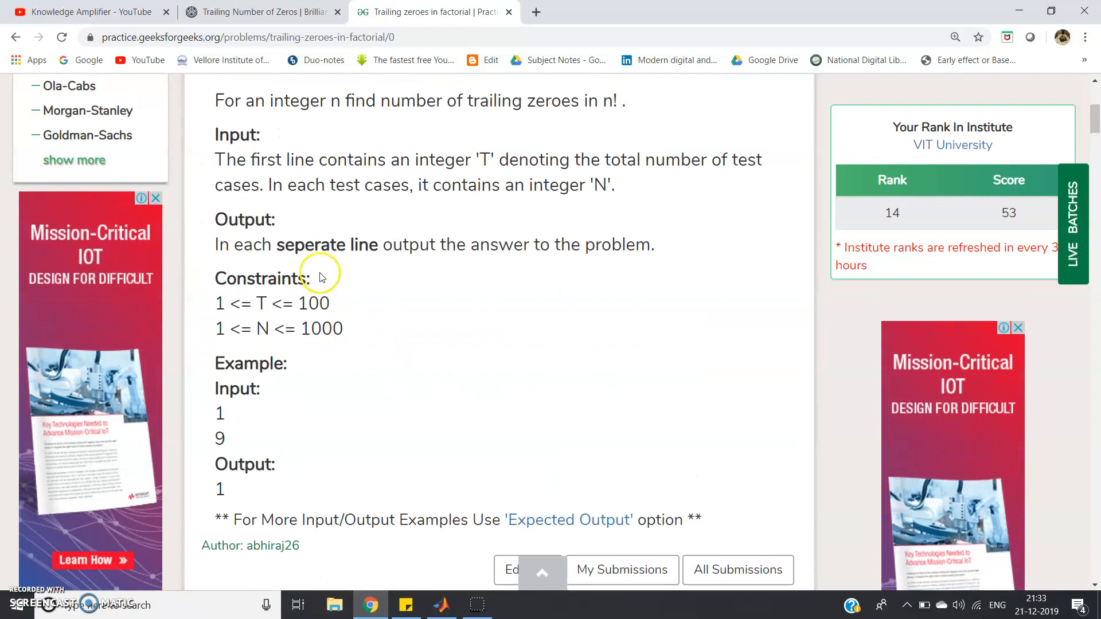
double_click(540, 244)
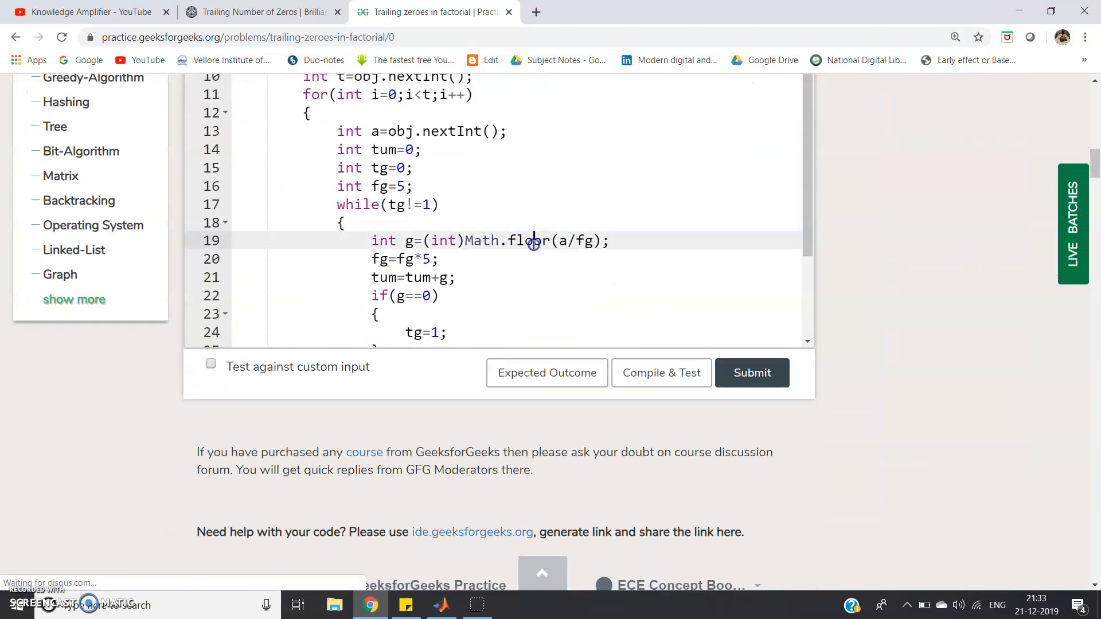
Step: Submit the Java solution and view the Correct Answer verdict with 0.16 execution time
scroll("down", 3)
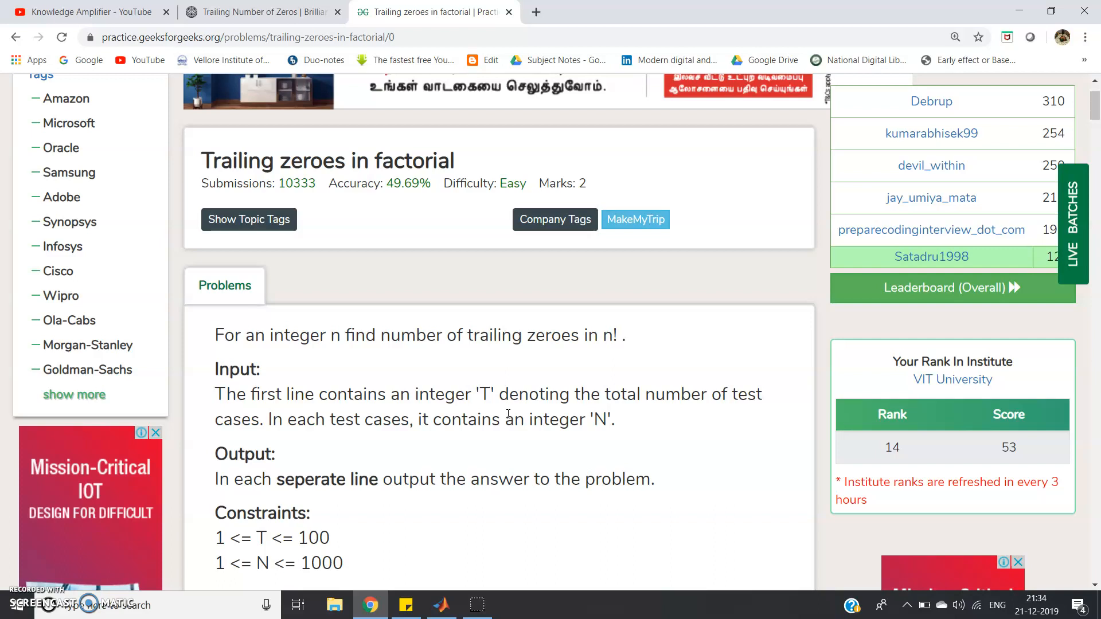
mouse_move(425, 398)
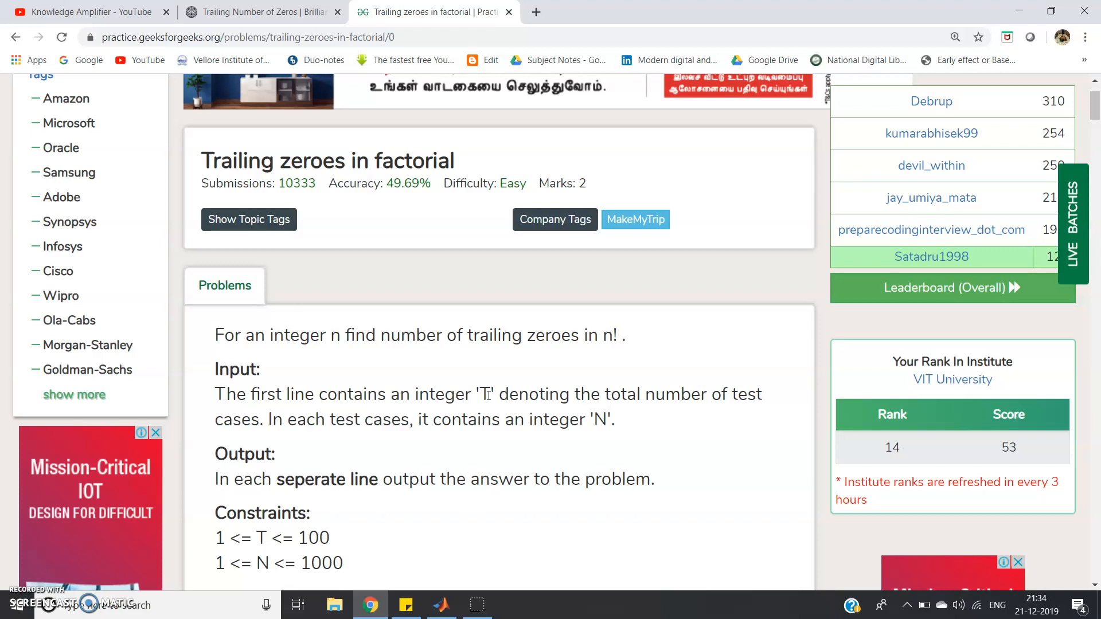
scroll("down", 3)
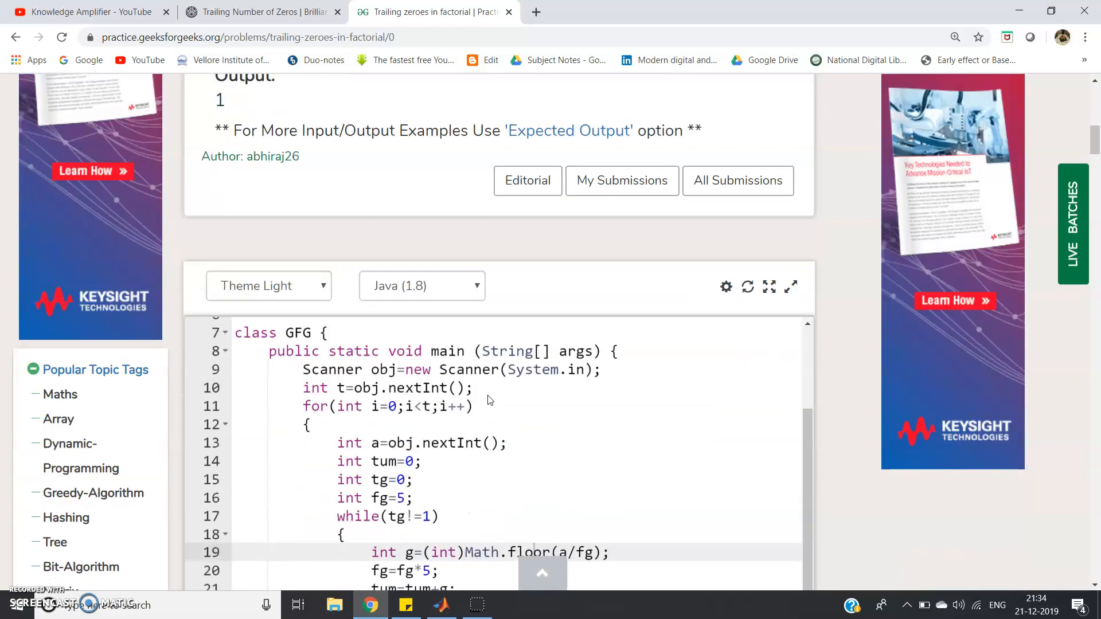
scroll("down", 3)
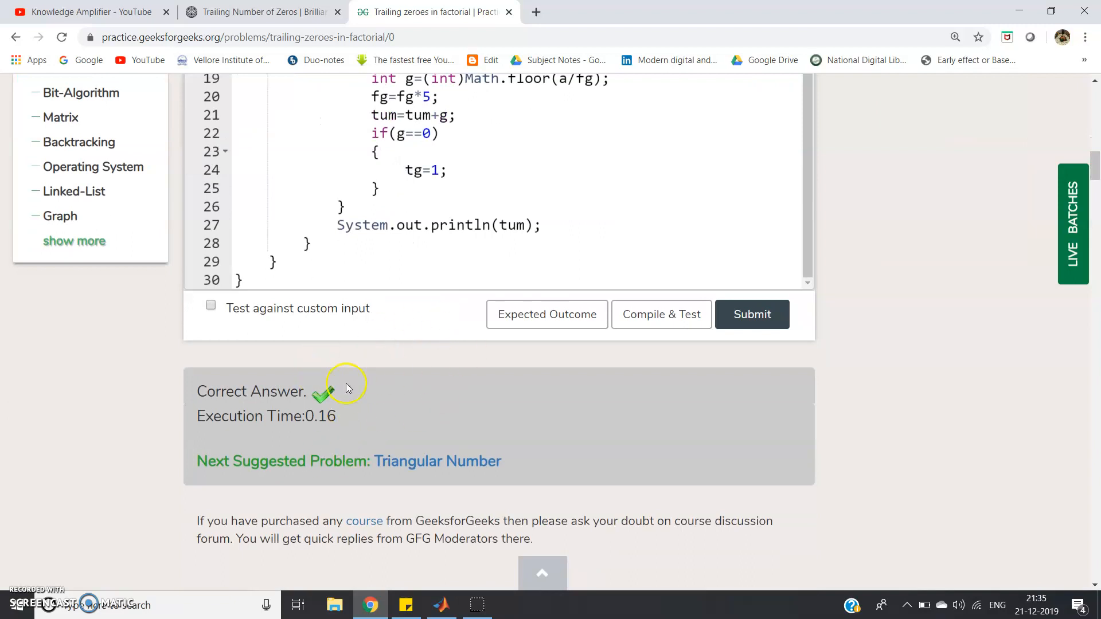
mouse_move(363, 400)
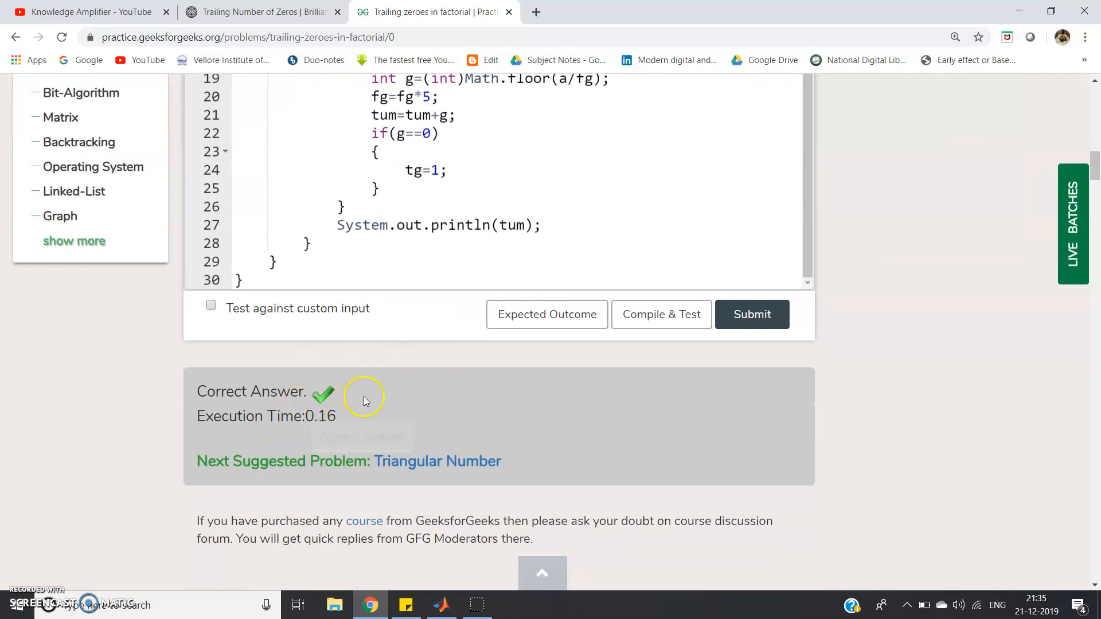
double_click(320, 416)
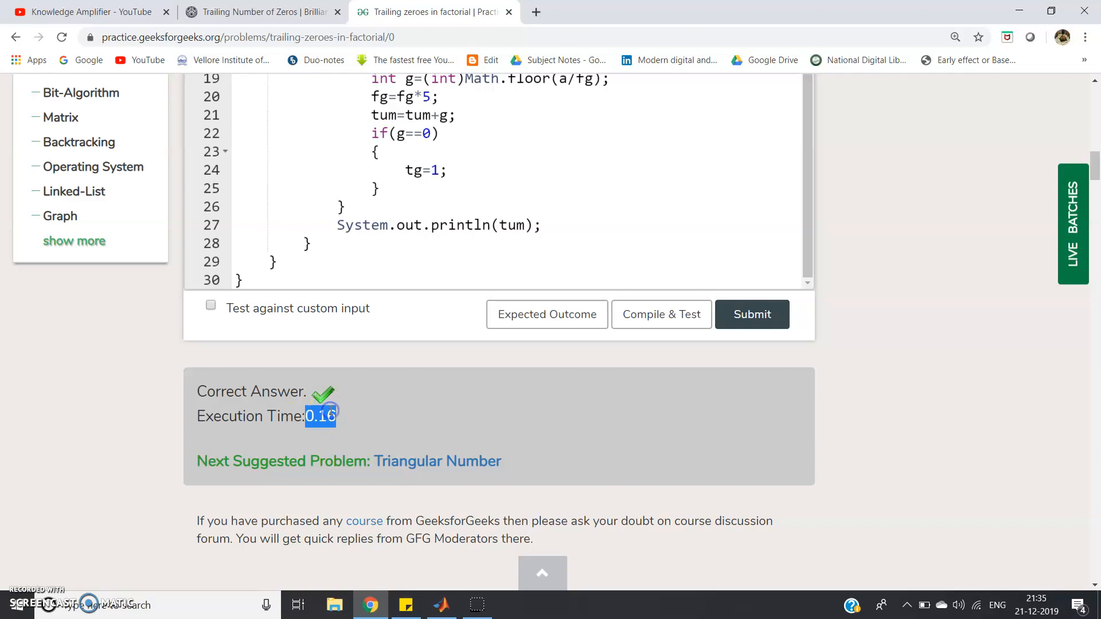